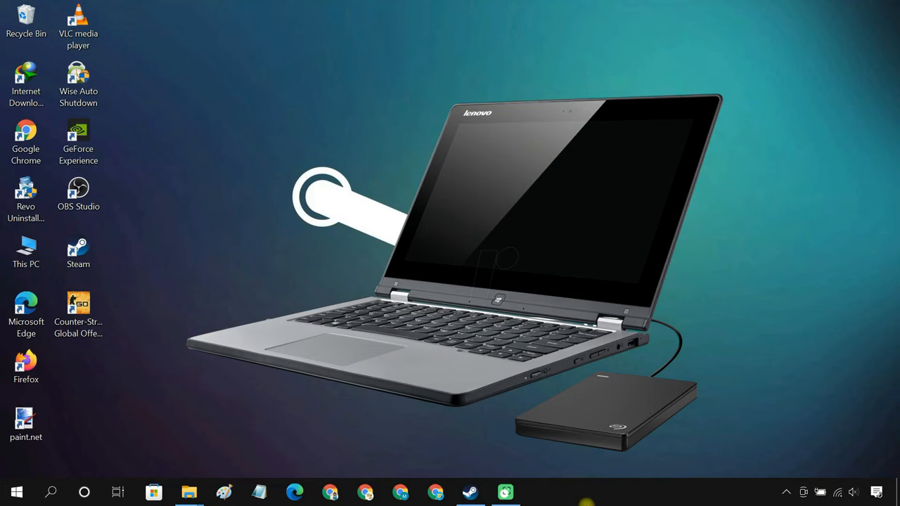
Launch Steam from the desktop shortcut to show the Counter-Strike: Global Offensive library page.
left_click(469, 492)
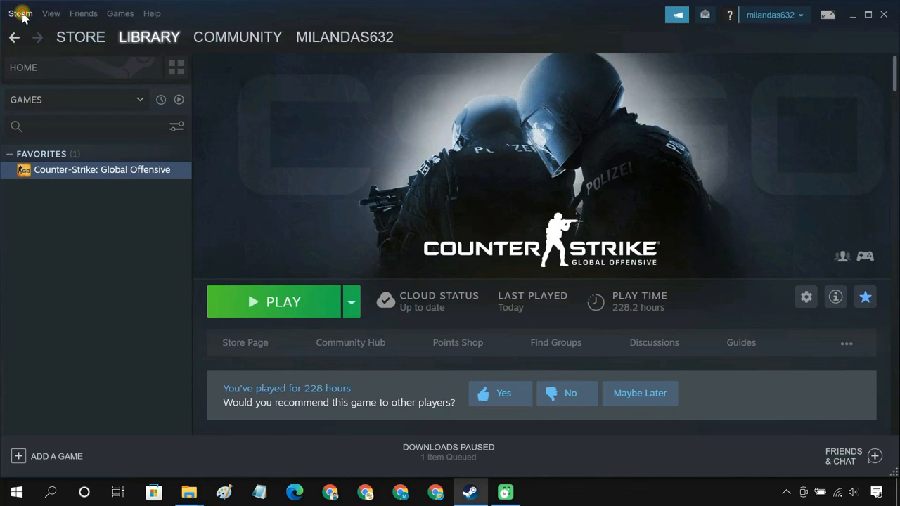
Open Steam Settings and the Steam Library Folders storage manager listing Local Drive C.
left_click(18, 12)
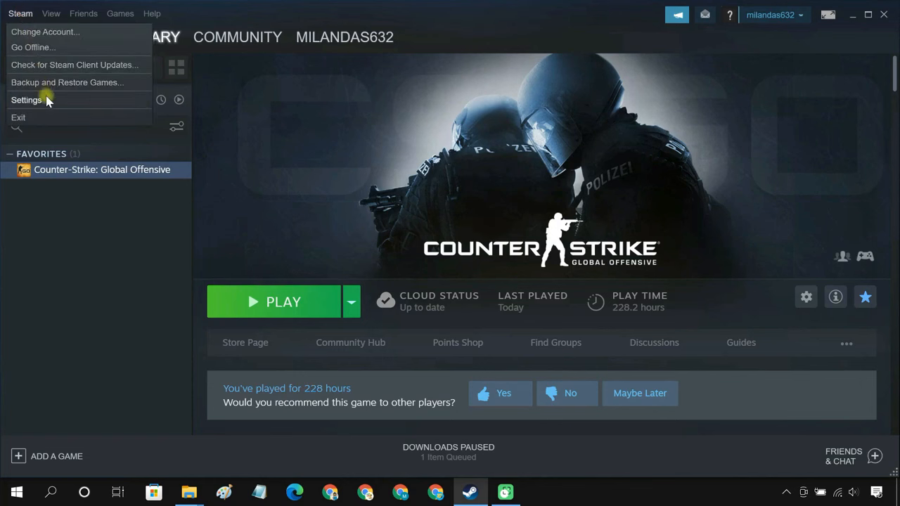
left_click(27, 99)
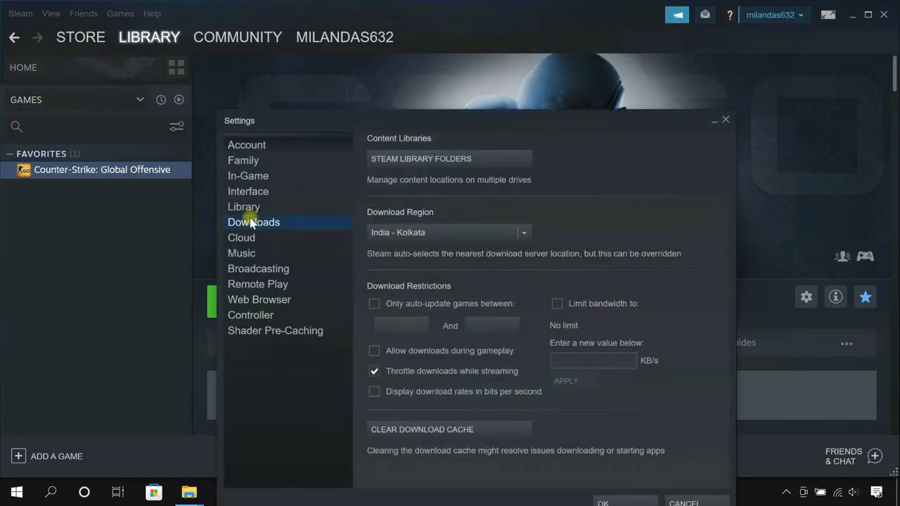
mouse_move(419, 169)
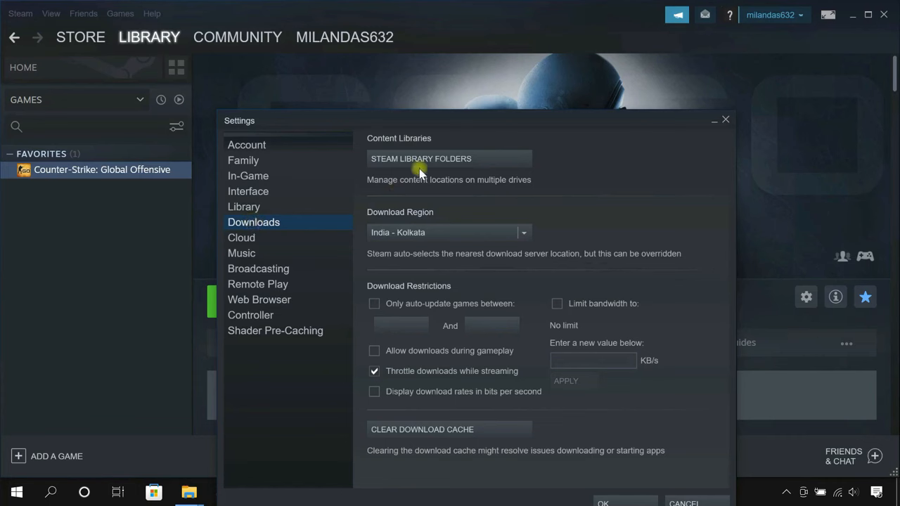
left_click(419, 158)
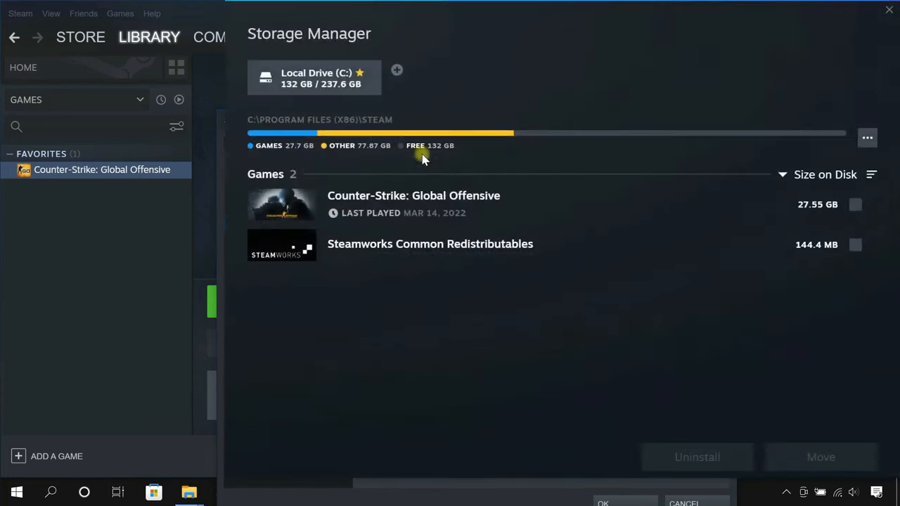
Add the SAMSUNG T7 (E:) drive as a Steam library and make it default.
left_click(397, 68)
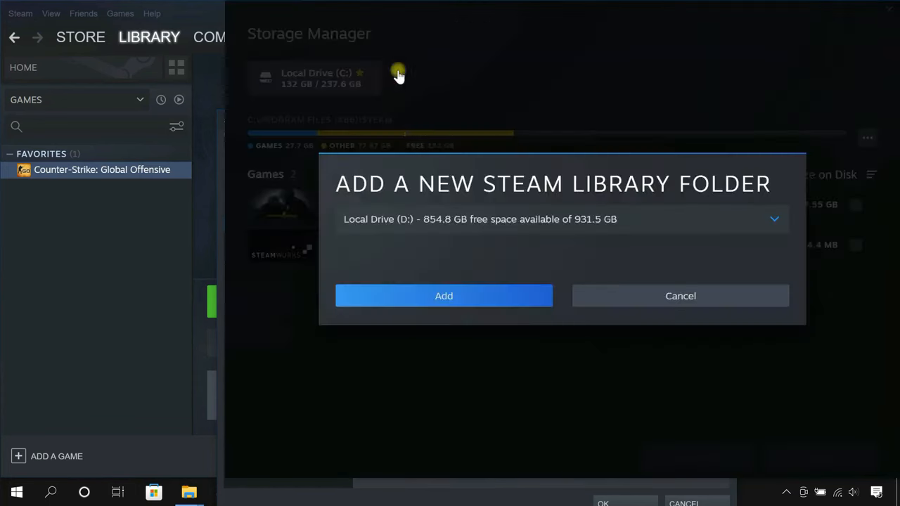
left_click(771, 218)
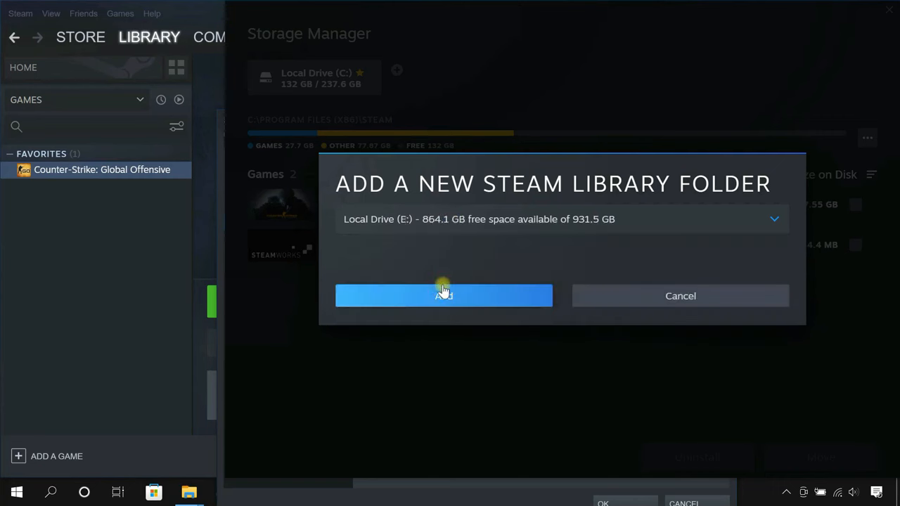
left_click(444, 295)
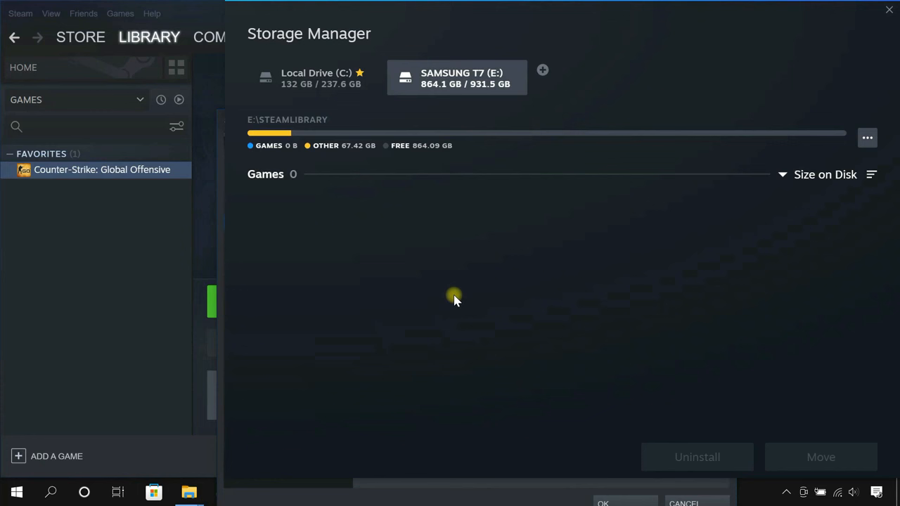
mouse_move(459, 92)
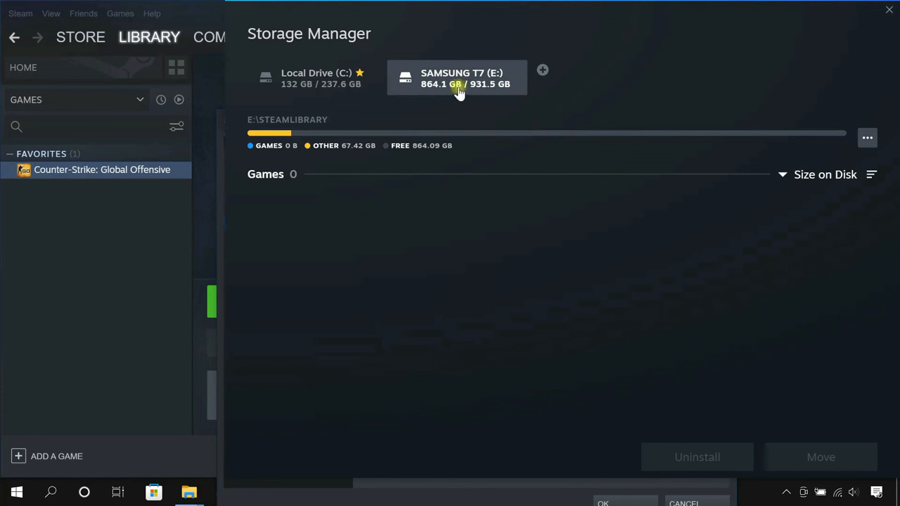
left_click(867, 138)
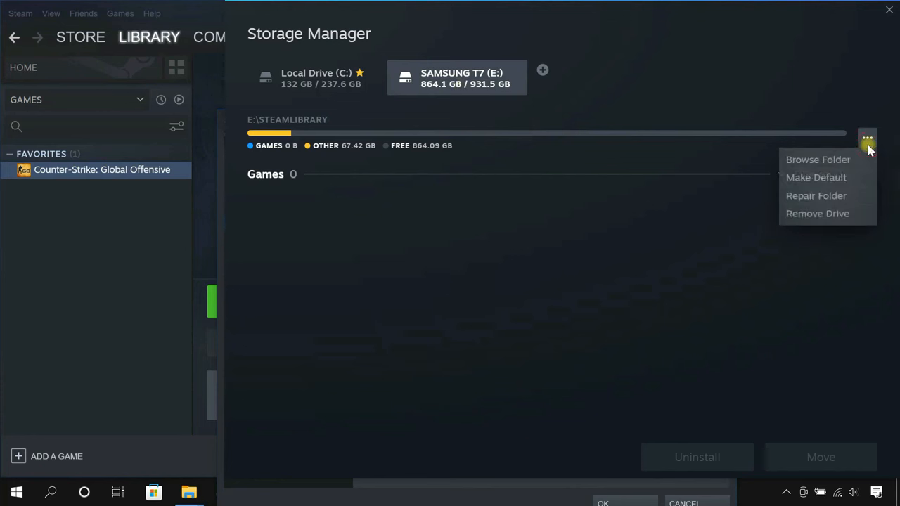
mouse_move(812, 178)
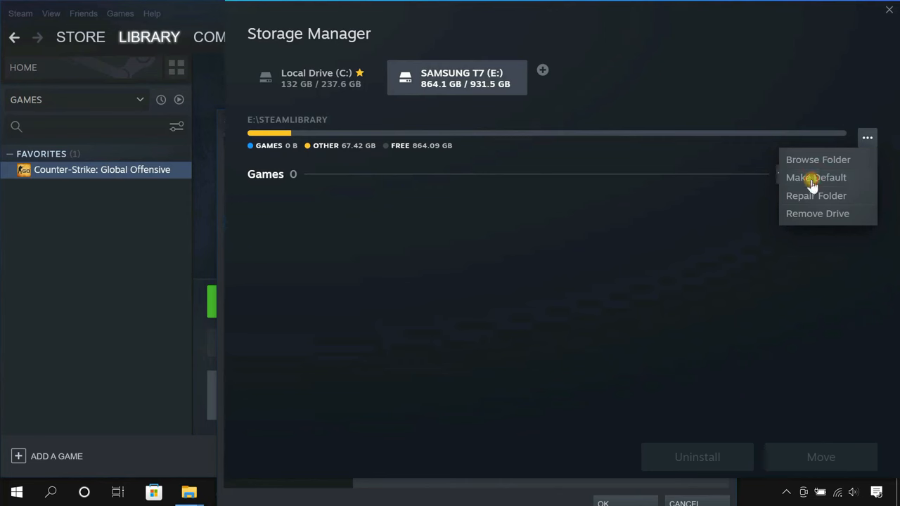
left_click(817, 177)
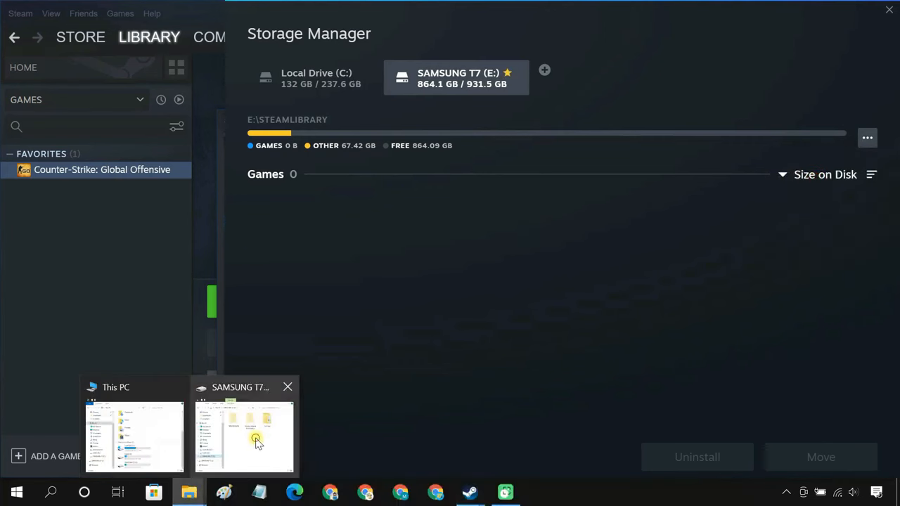
Inspect the SteamLibrary folder on SAMSUNG T7 (E:), then return to Steam's download settings.
left_click(254, 437)
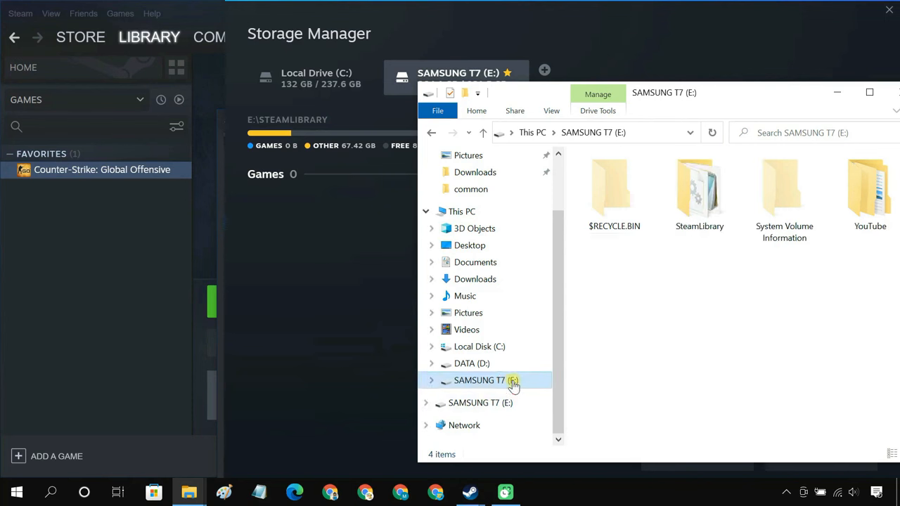
mouse_move(703, 214)
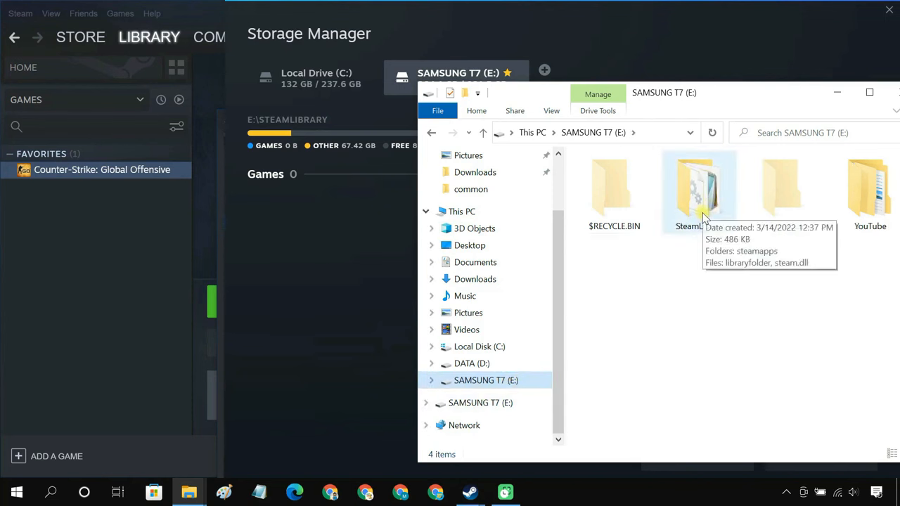
double_click(697, 186)
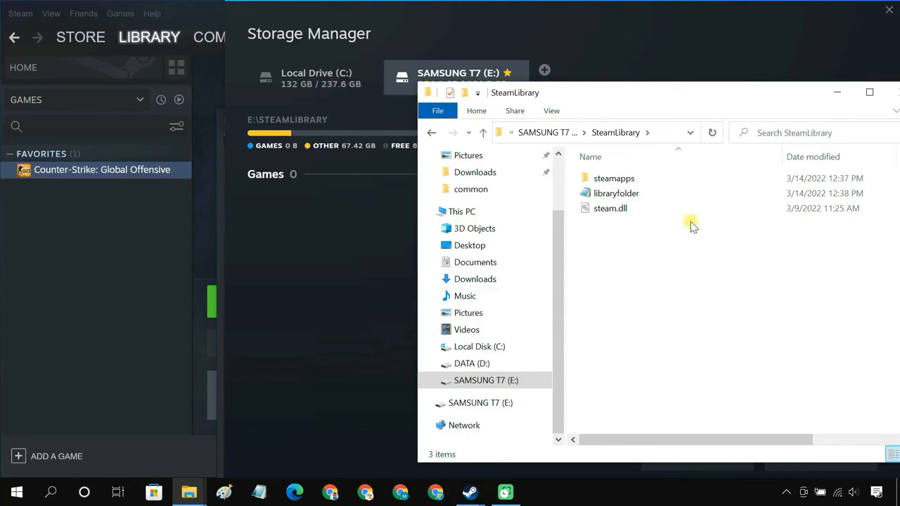
left_click(483, 133)
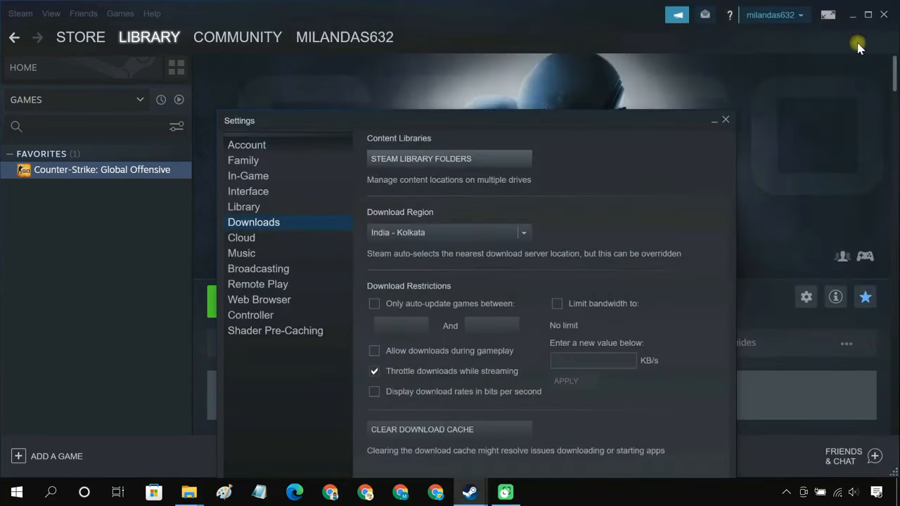
Close Settings and find the Dota 2 store page by searching 'dota'.
left_click(725, 119)
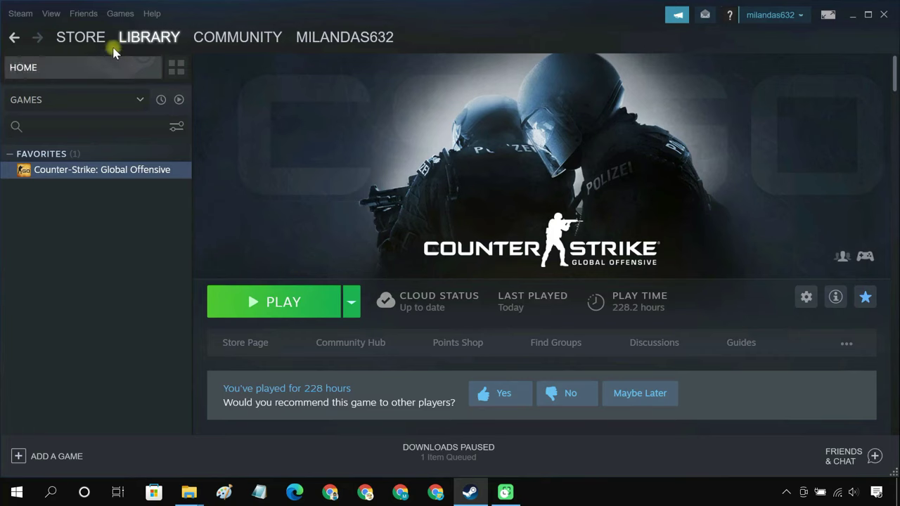
left_click(80, 36)
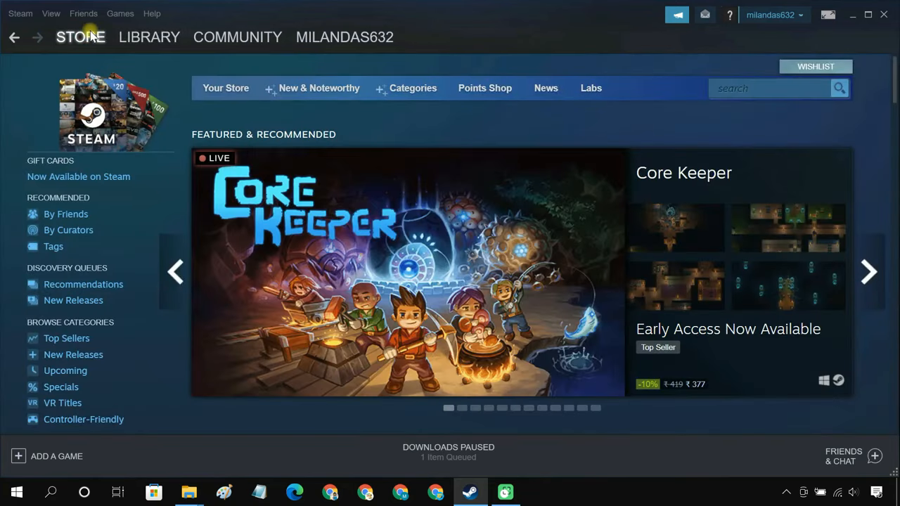
type("dota 2")
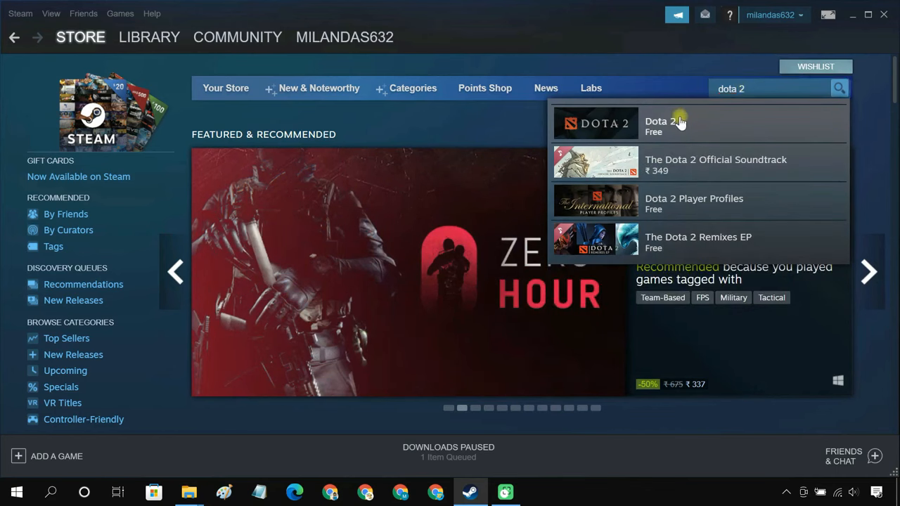
left_click(677, 122)
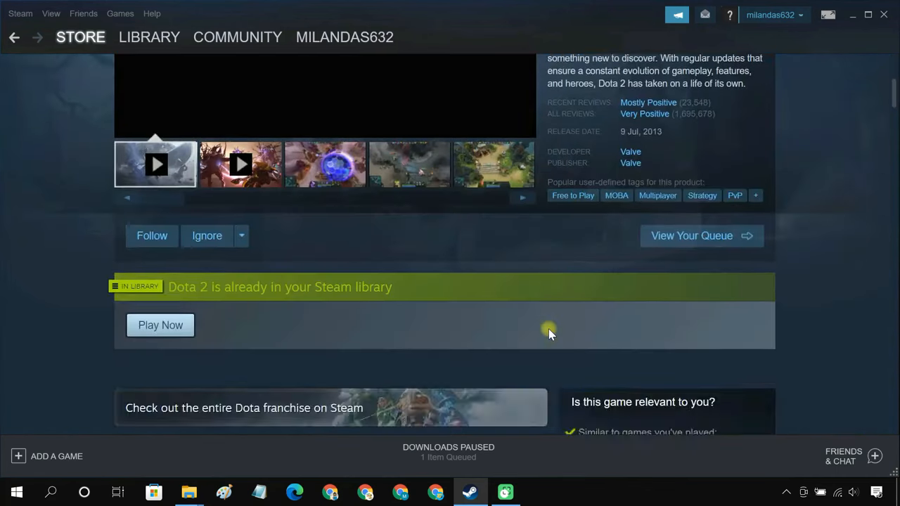
Install Dota 2 under E:\SteamLibrary and return to the library.
left_click(160, 325)
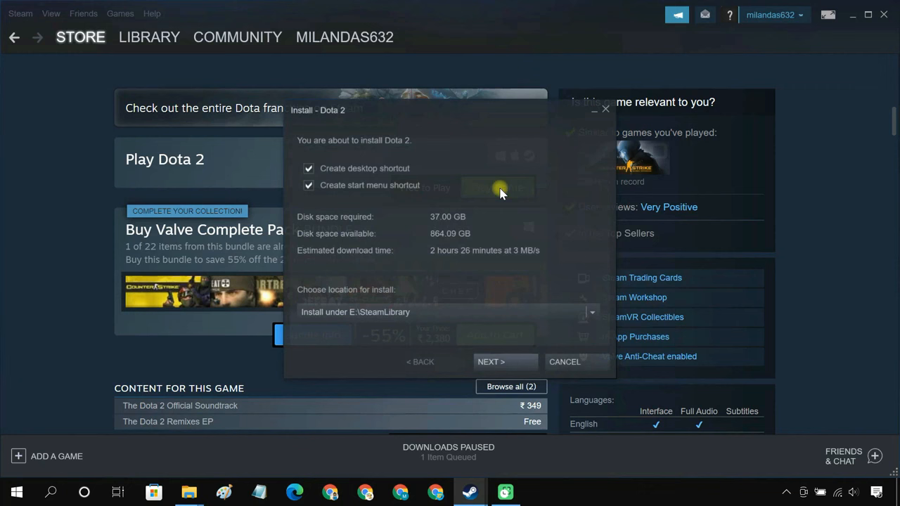
left_click(505, 361)
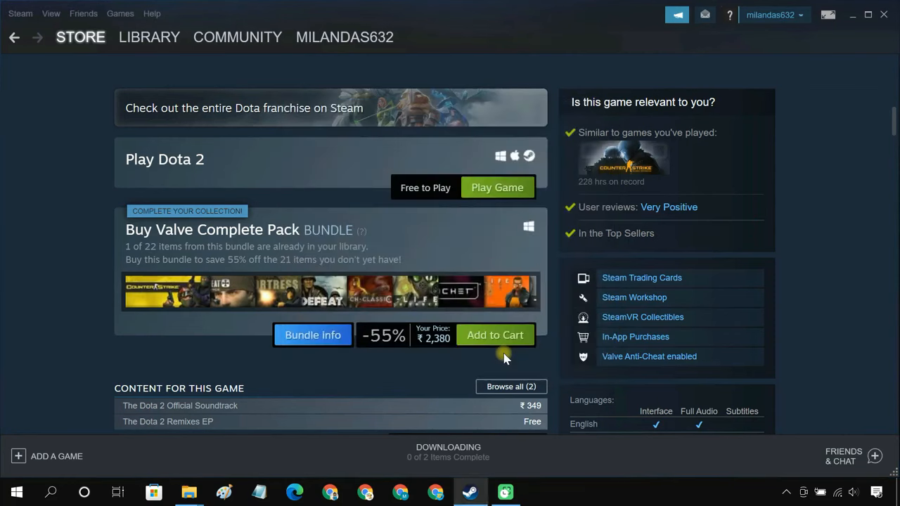
left_click(150, 37)
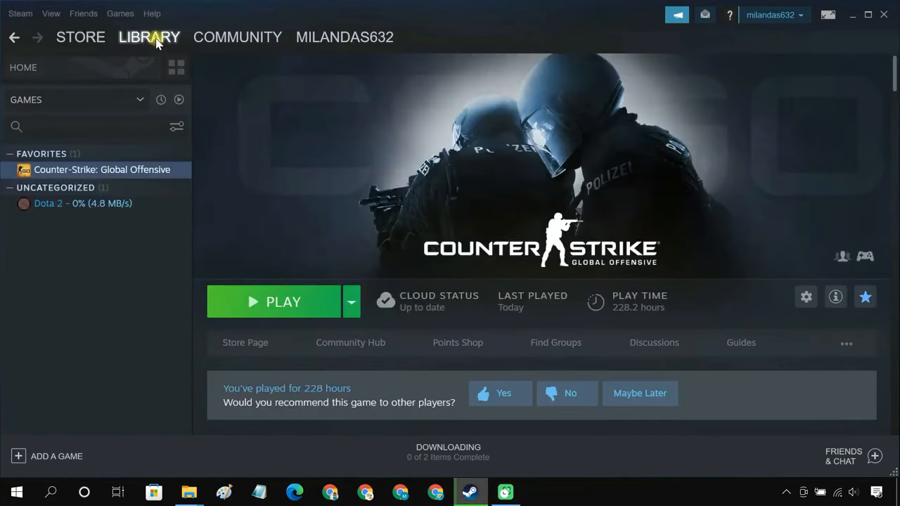
Open the downloading Dota 2 entry and browse to E:\SteamLibrary's common folder.
left_click(48, 204)
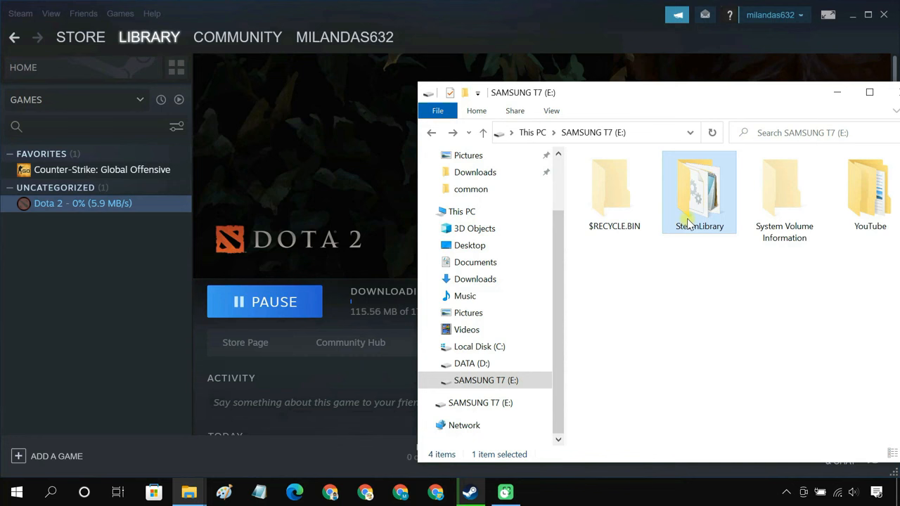
double_click(699, 192)
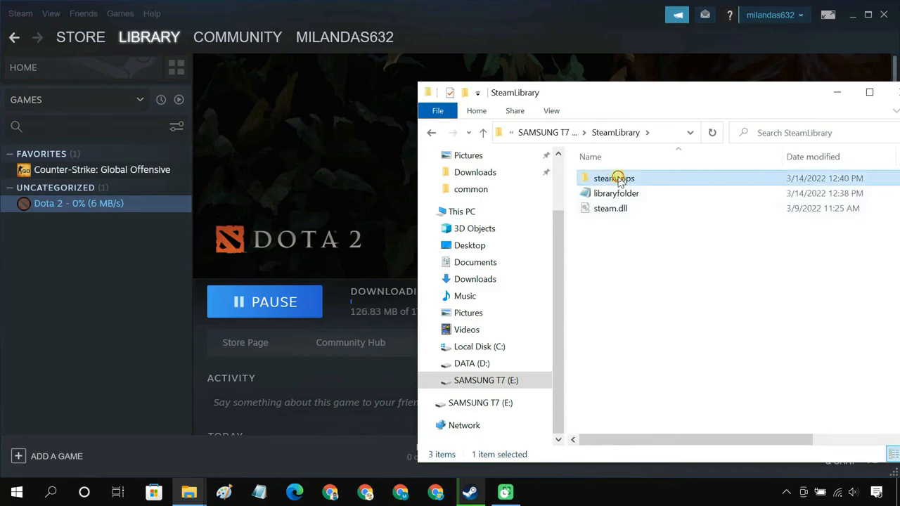
double_click(614, 178)
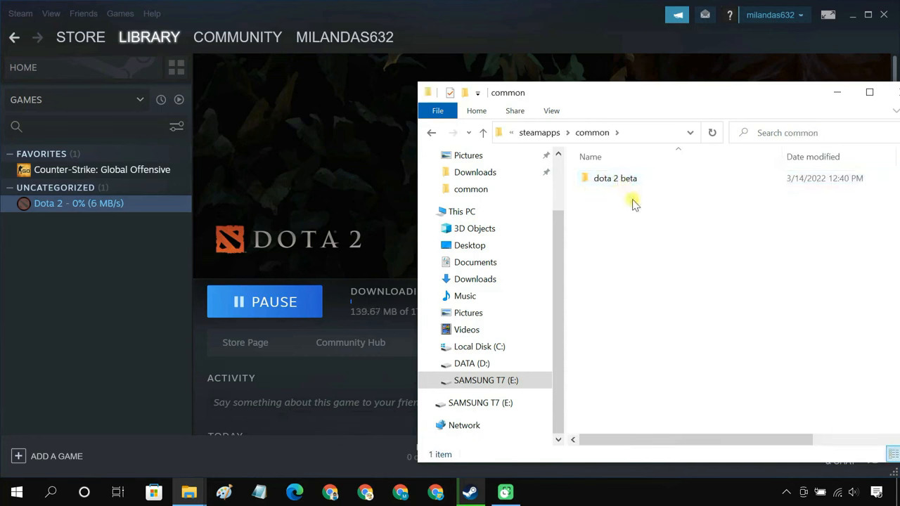
left_click(614, 178)
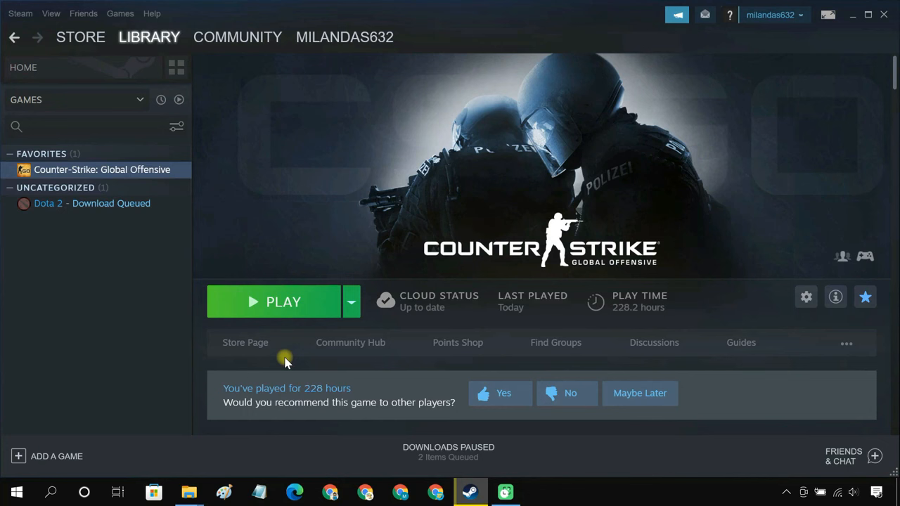
mouse_move(796, 90)
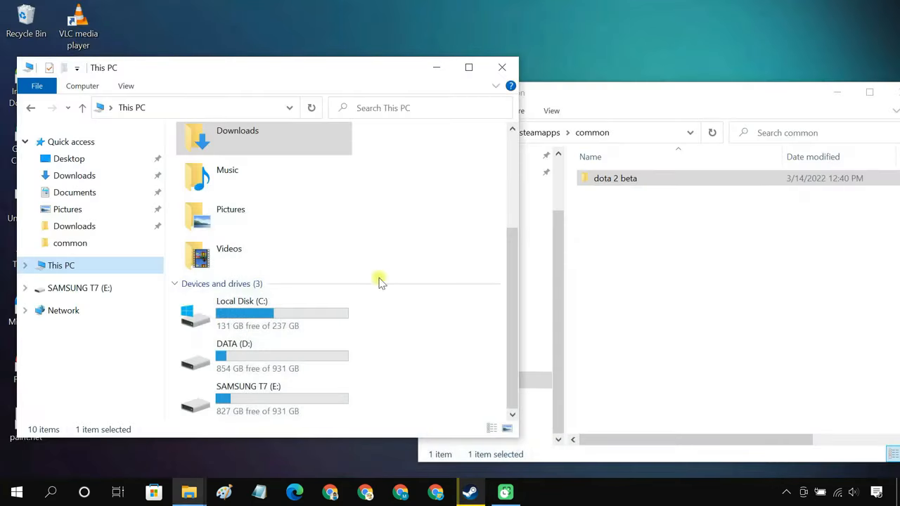
Copy the Counter-Strike Global Offensive folder from C:\Program Files (x86)\Steam\steamapps\common.
double_click(242, 313)
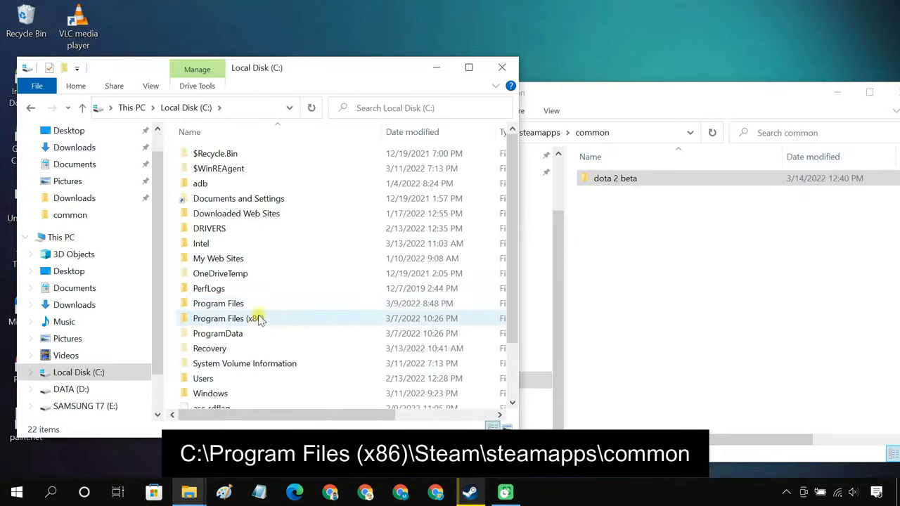
double_click(225, 318)
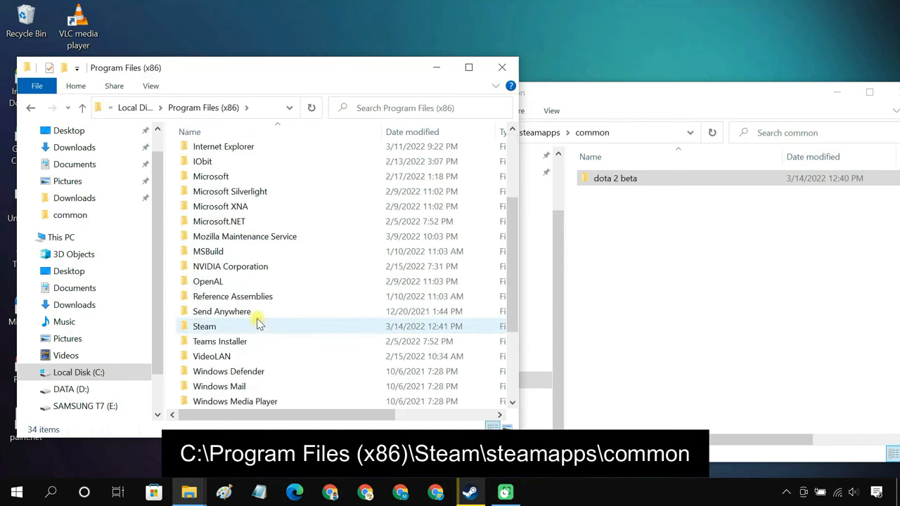
double_click(204, 326)
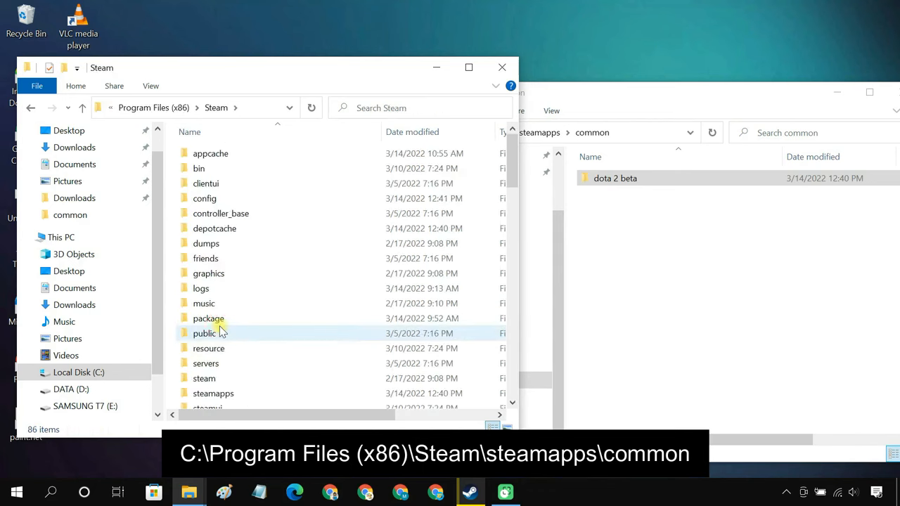
scroll("down", 3)
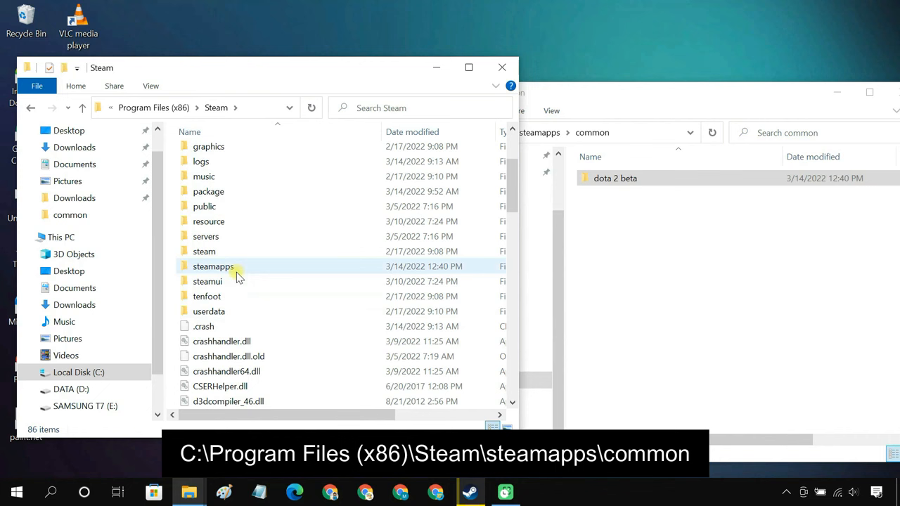
double_click(213, 266)
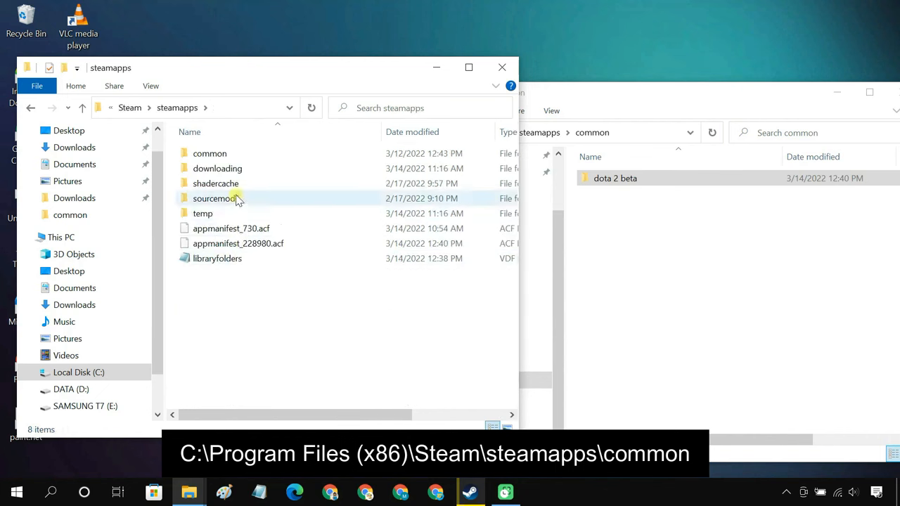
double_click(210, 153)
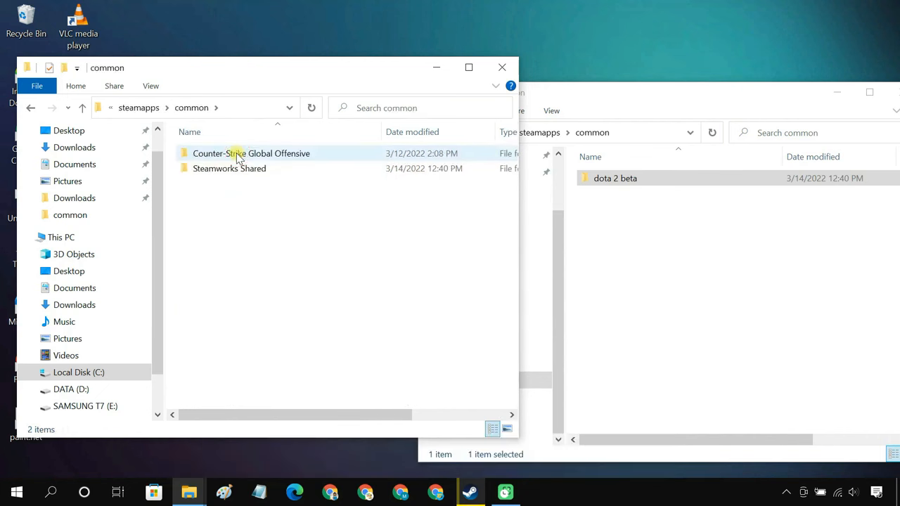
left_click(251, 154)
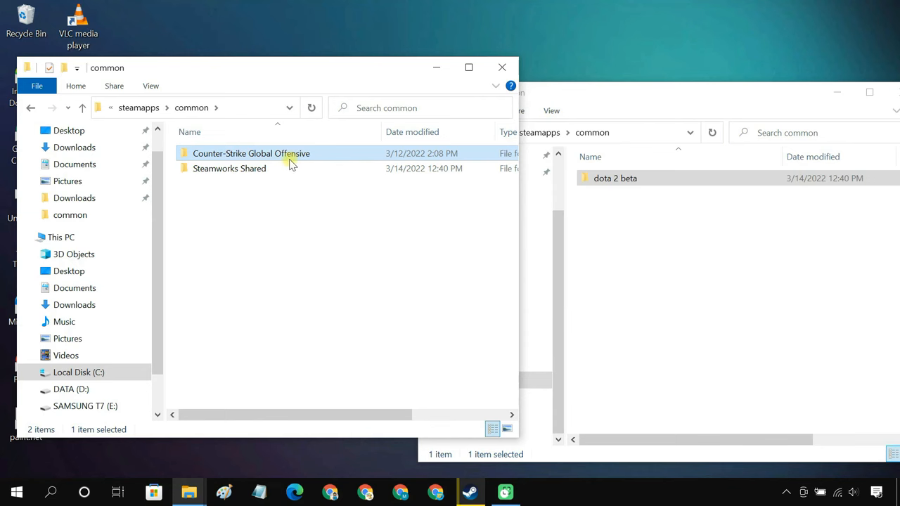
right_click(251, 153)
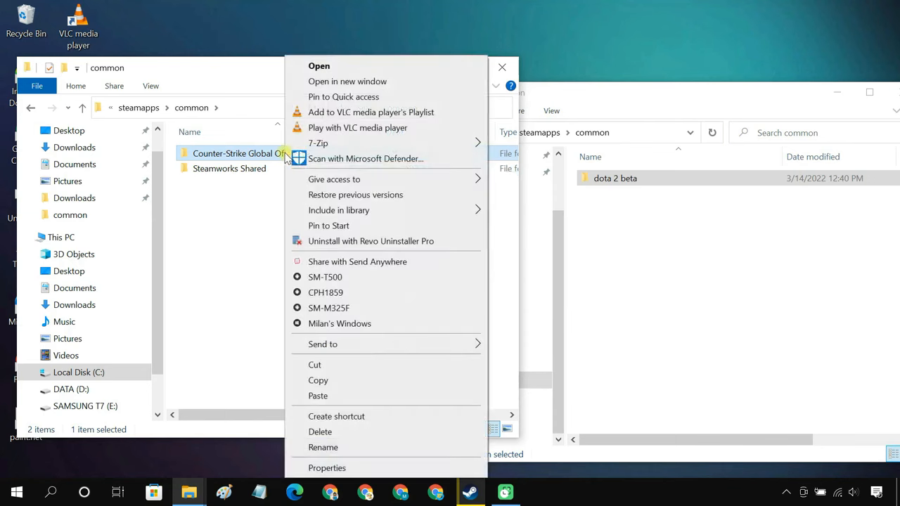
left_click(318, 381)
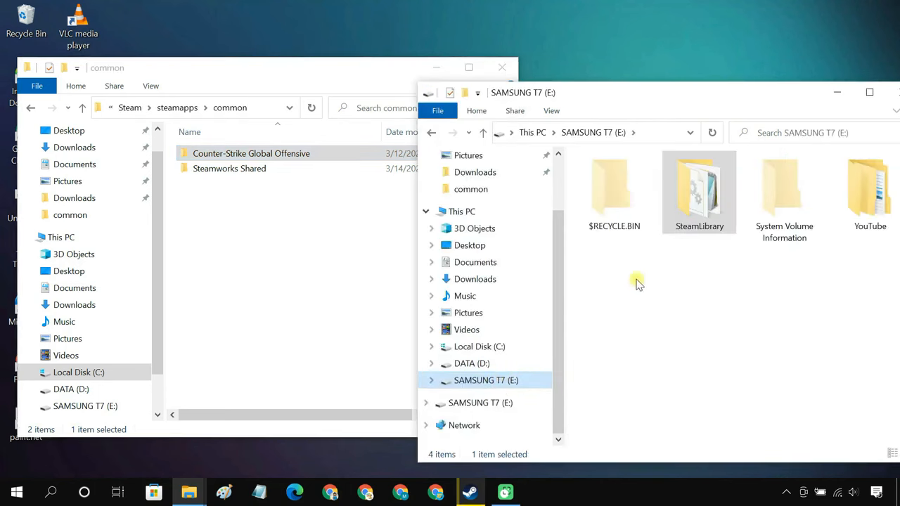
Paste the folder into E:\SteamLibrary\steamapps\common beside dota 2 beta.
double_click(699, 190)
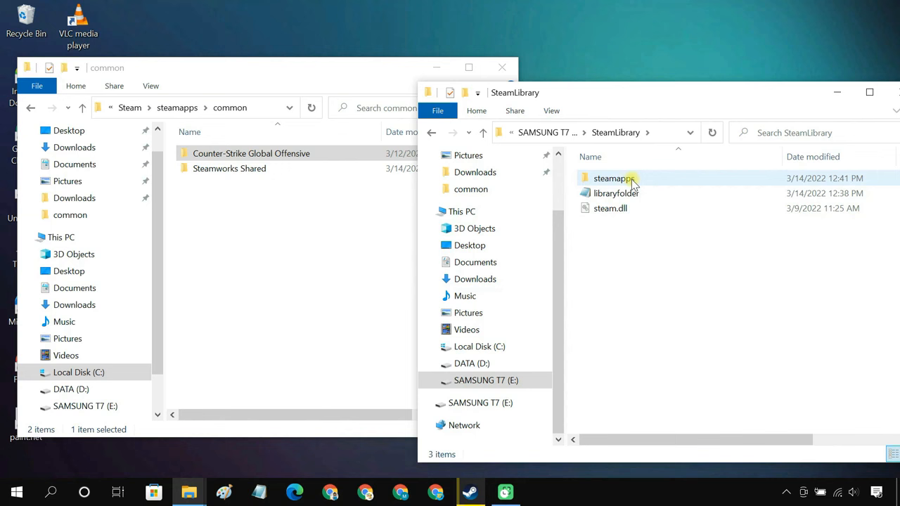
double_click(615, 178)
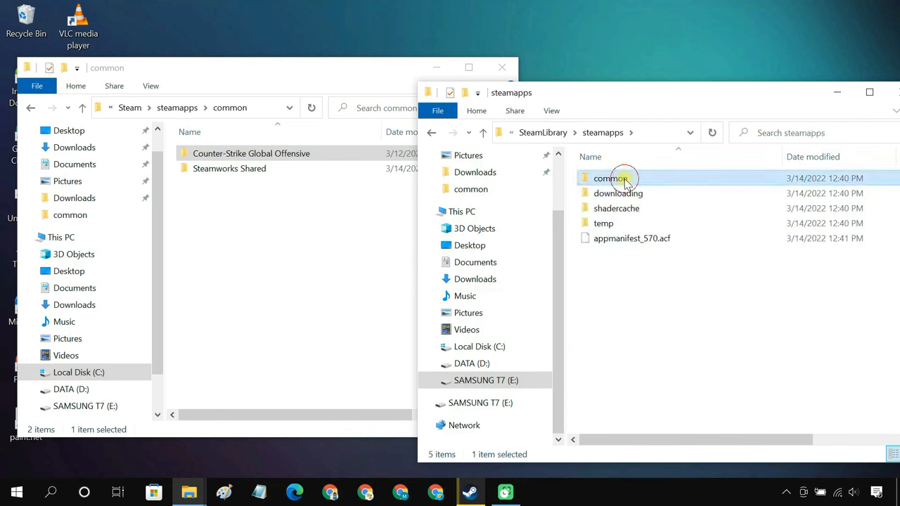
double_click(615, 178)
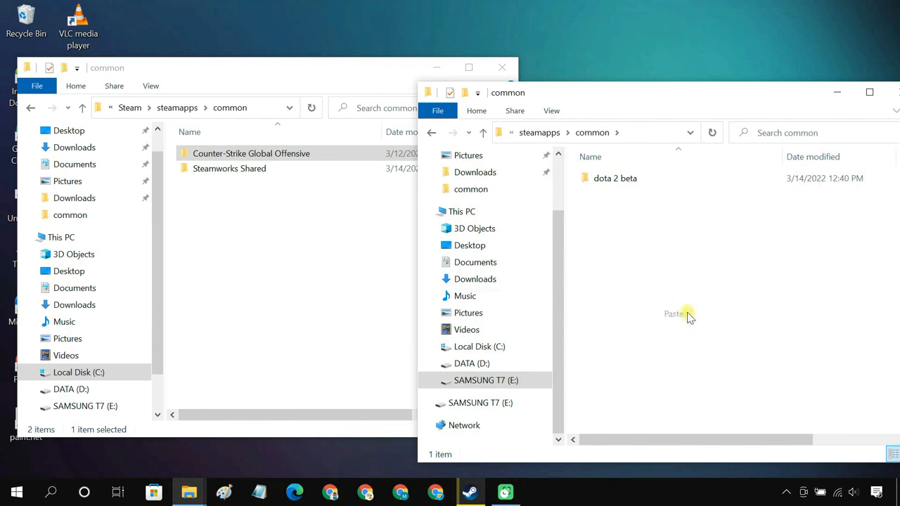
left_click(673, 313)
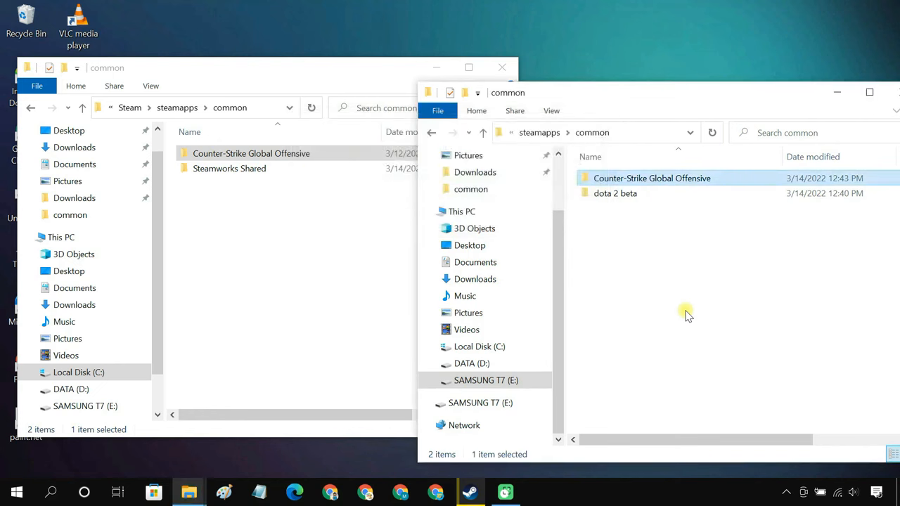
left_click(176, 108)
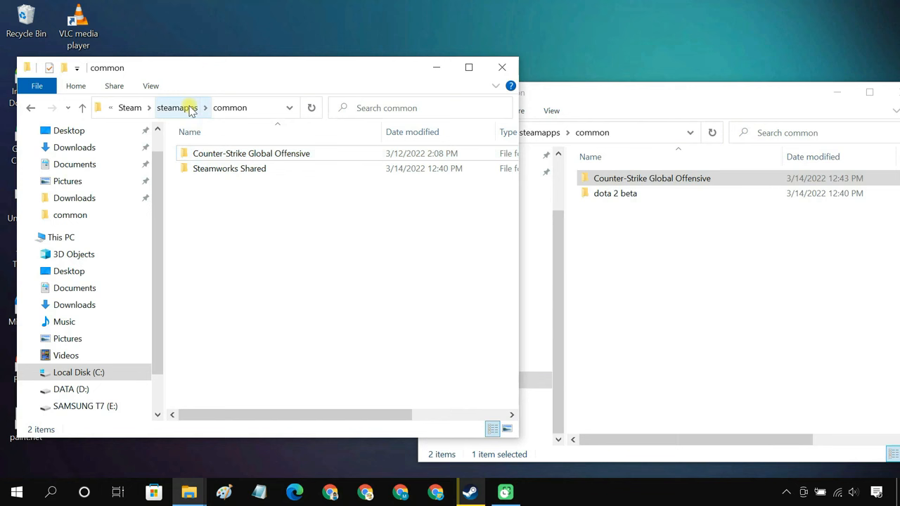
Go up to C: Steam steamapps and select appmanifest_730.acf.
left_click(176, 108)
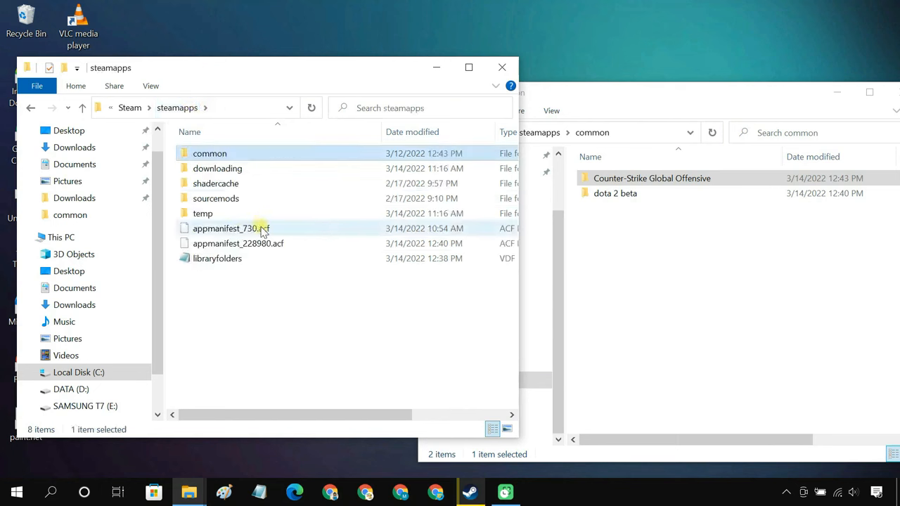
left_click(231, 228)
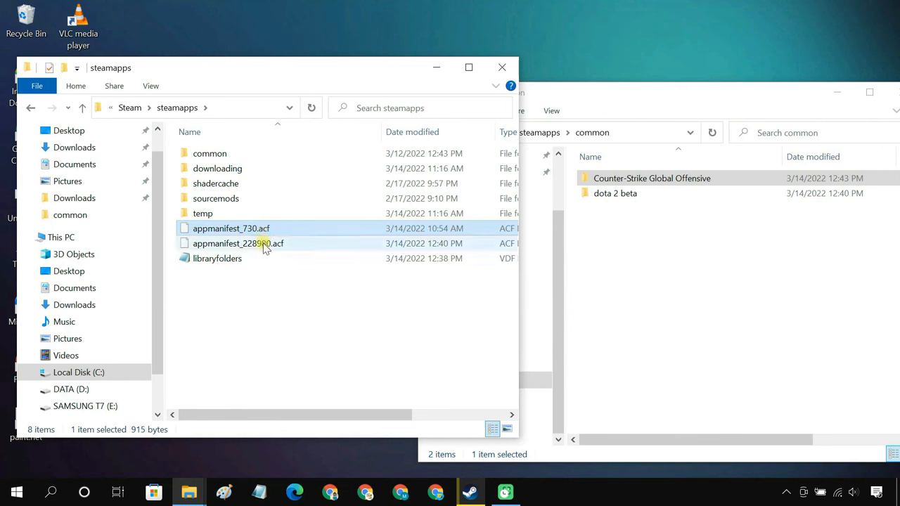
mouse_move(265, 245)
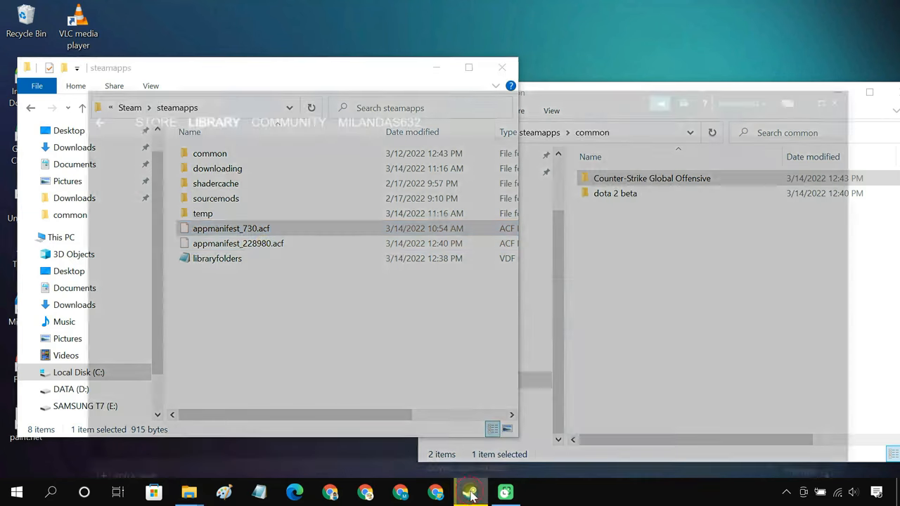
Open the CS:GO store page in Steam and copy its URL into Notepad.
left_click(470, 491)
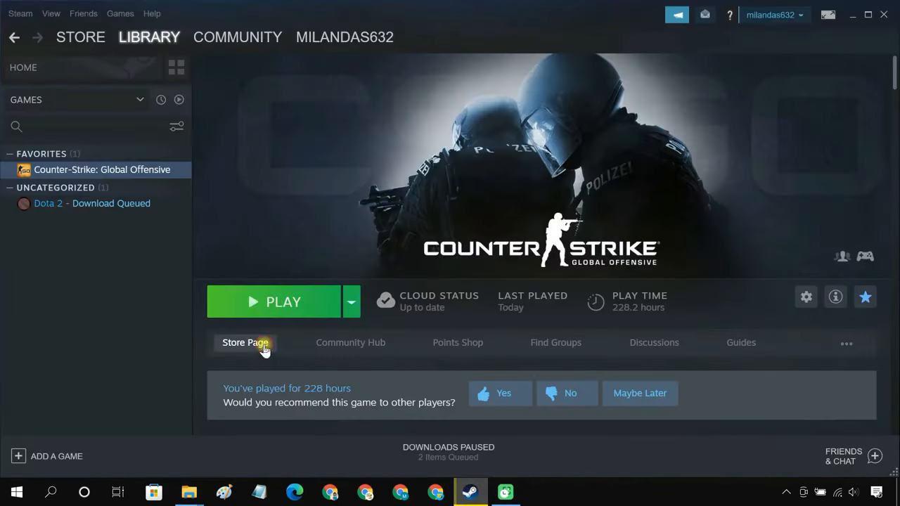
left_click(245, 342)
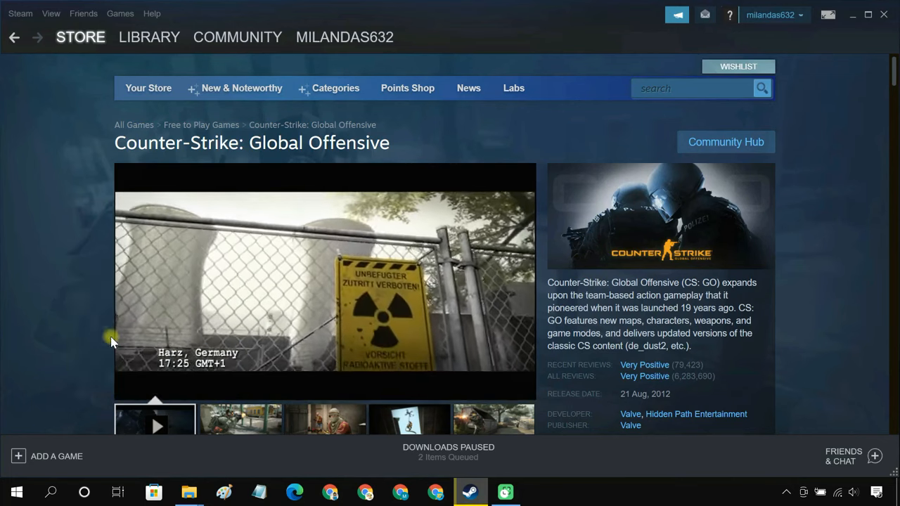
left_click(258, 492)
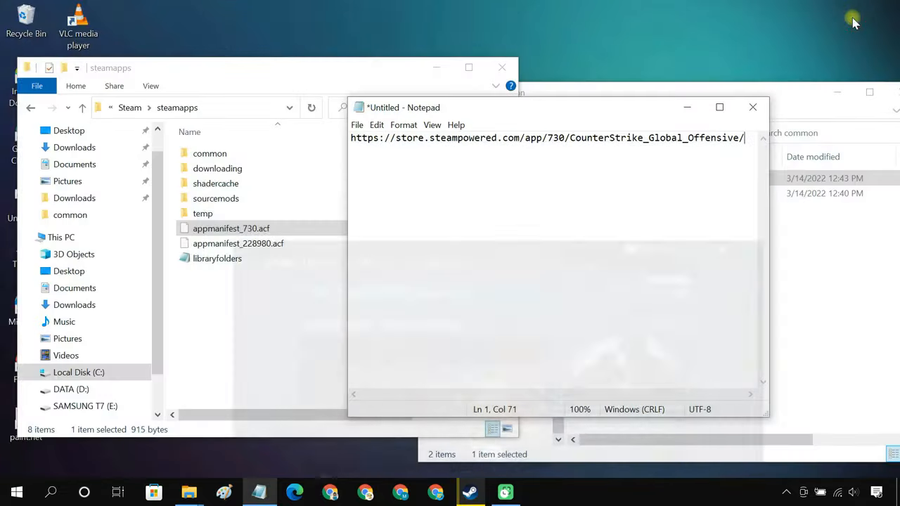
Note app ID 730 and open E:\SteamLibrary\steamapps on the SAMSUNG T7 drive.
double_click(553, 138)
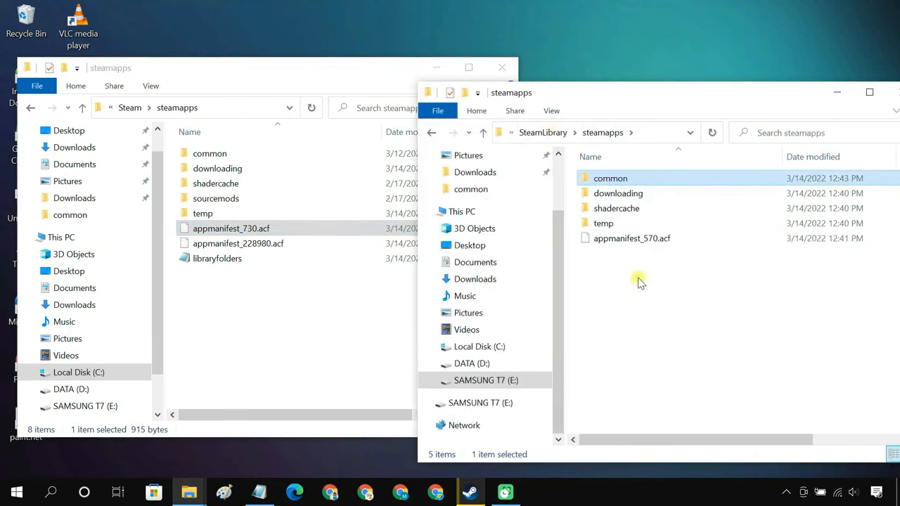
Paste appmanifest_730.acf into the external drive's steamapps folder.
right_click(639, 281)
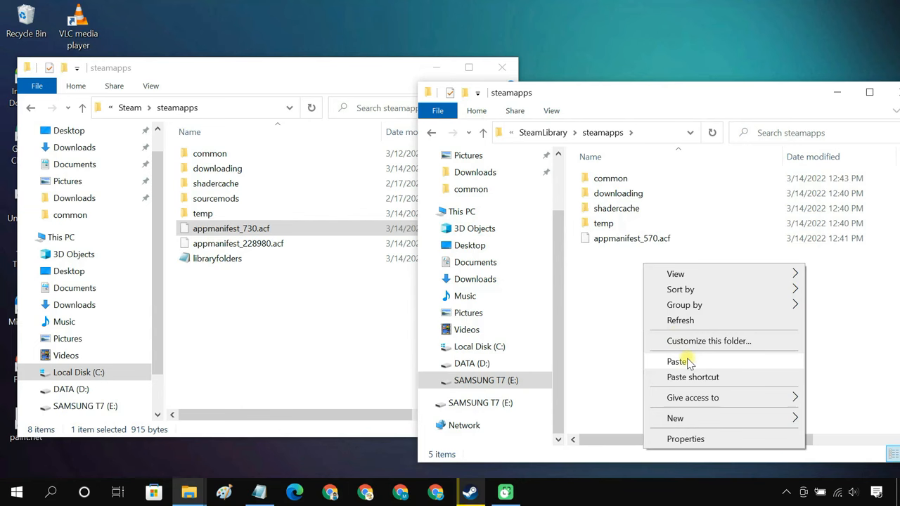
left_click(676, 361)
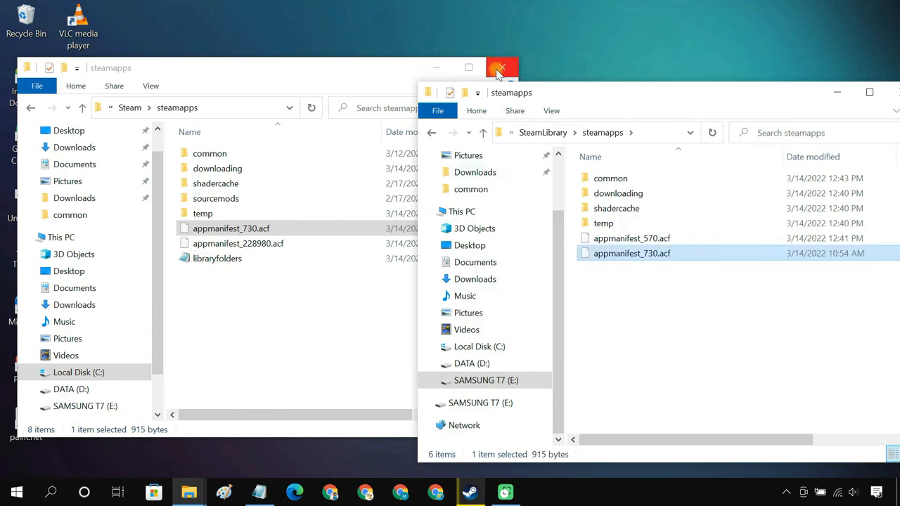
left_click(506, 61)
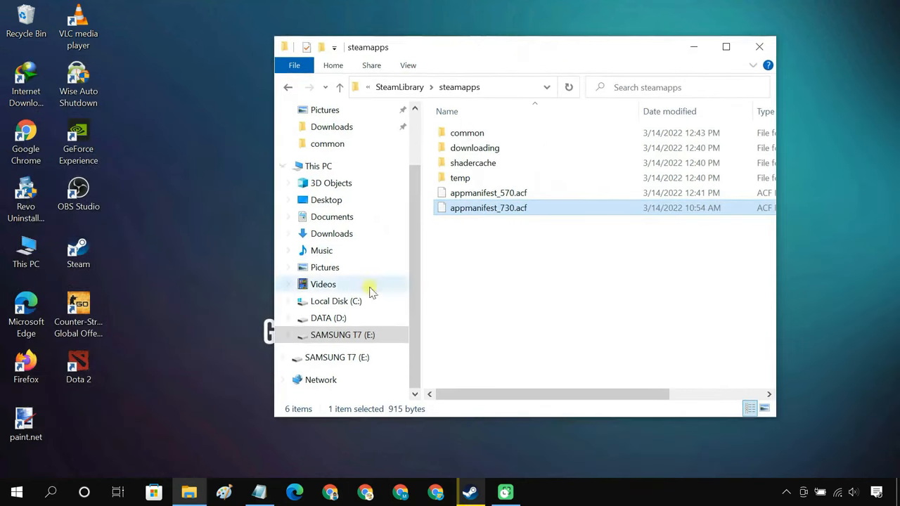
Browse SAMSUNG T7 (E:) to SteamLibrary\steamapps to verify the copied files.
left_click(343, 335)
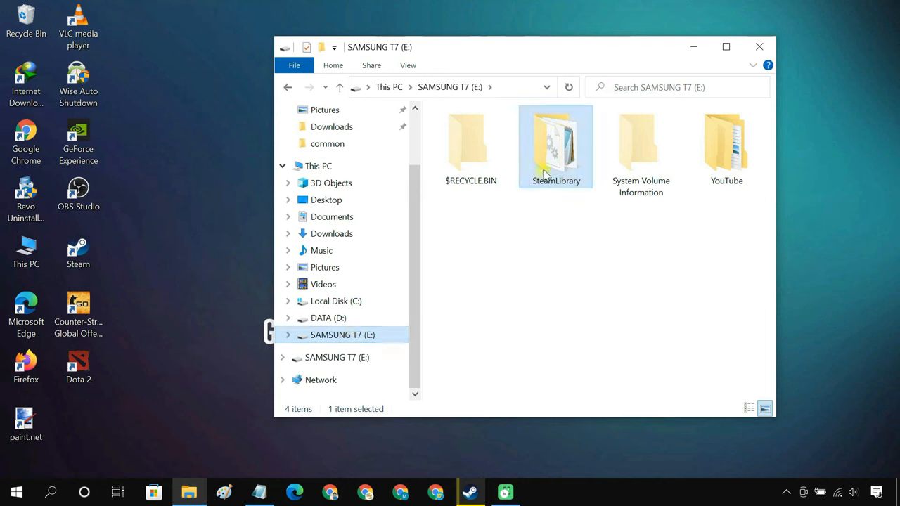
double_click(556, 144)
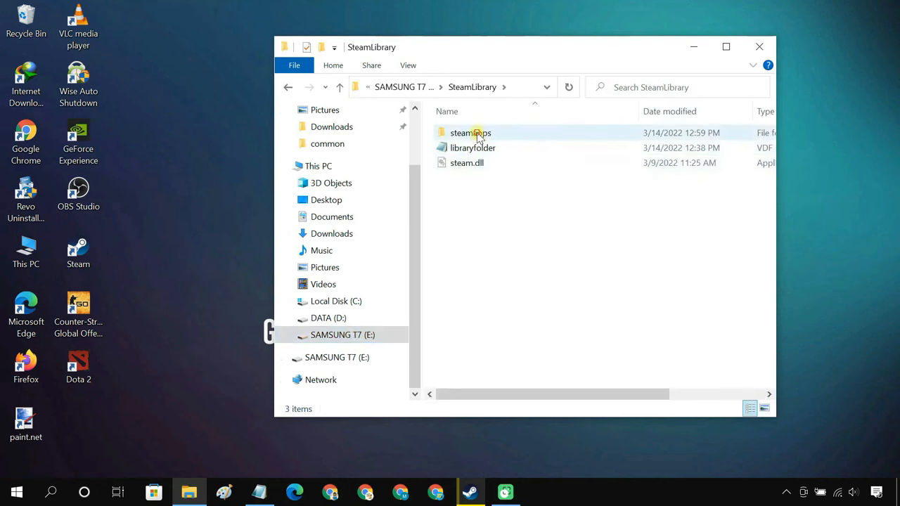
double_click(468, 133)
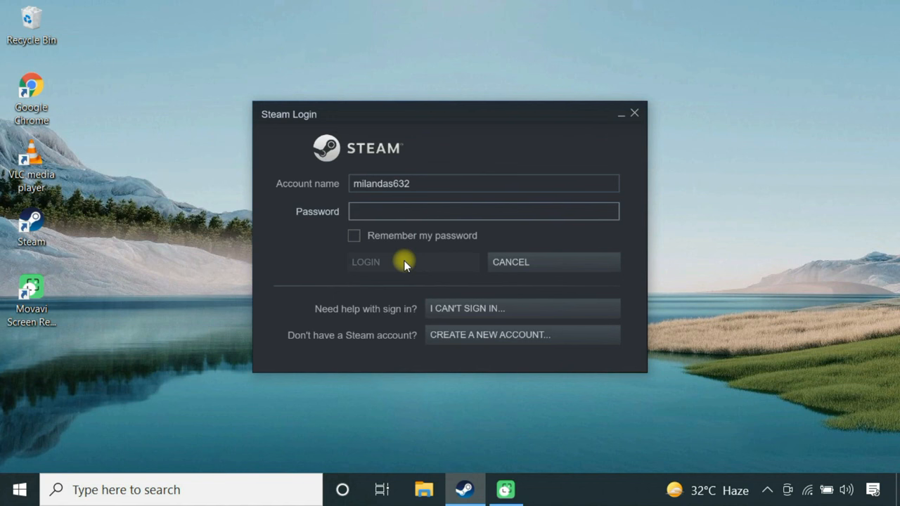
Enter the account password and log in to Steam on the second PC.
left_click(483, 211)
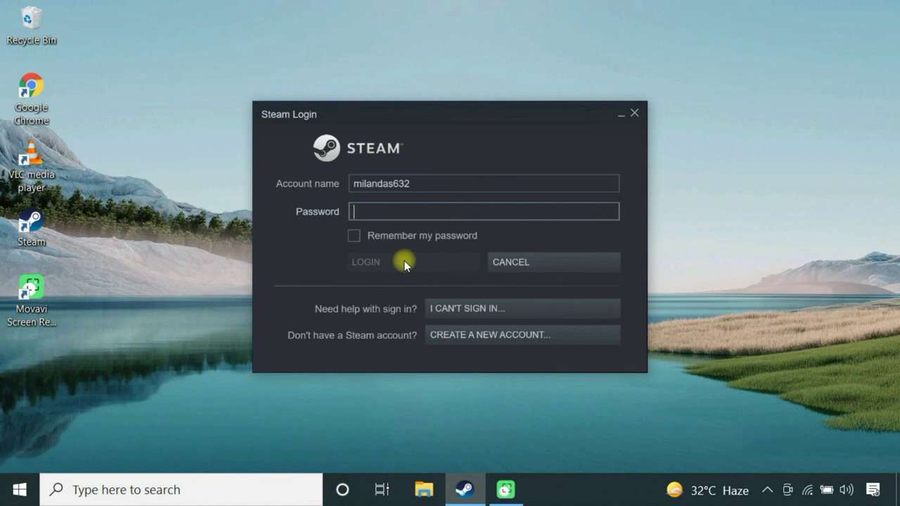
type("•••••")
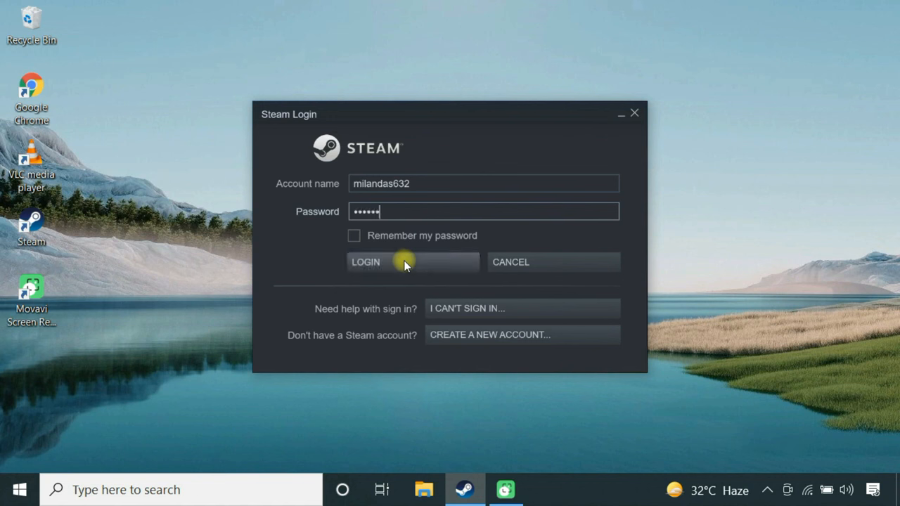
left_click(400, 263)
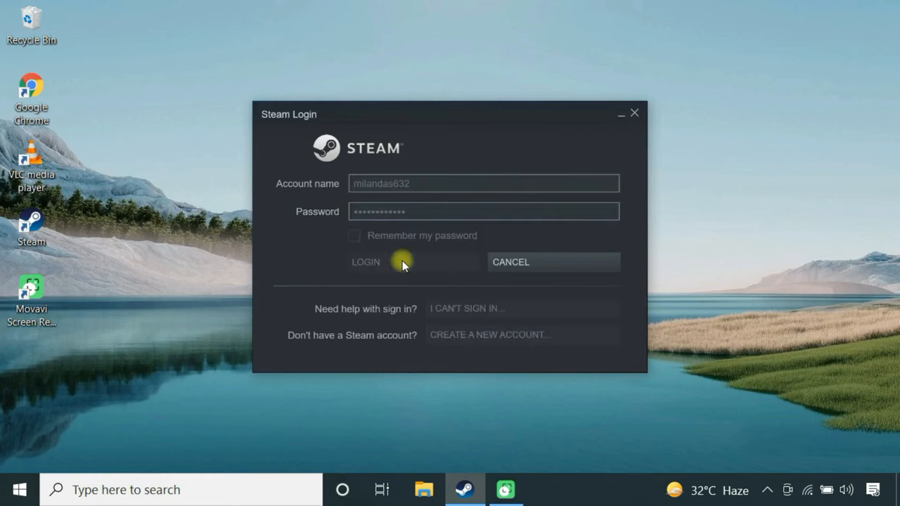
left_click(365, 263)
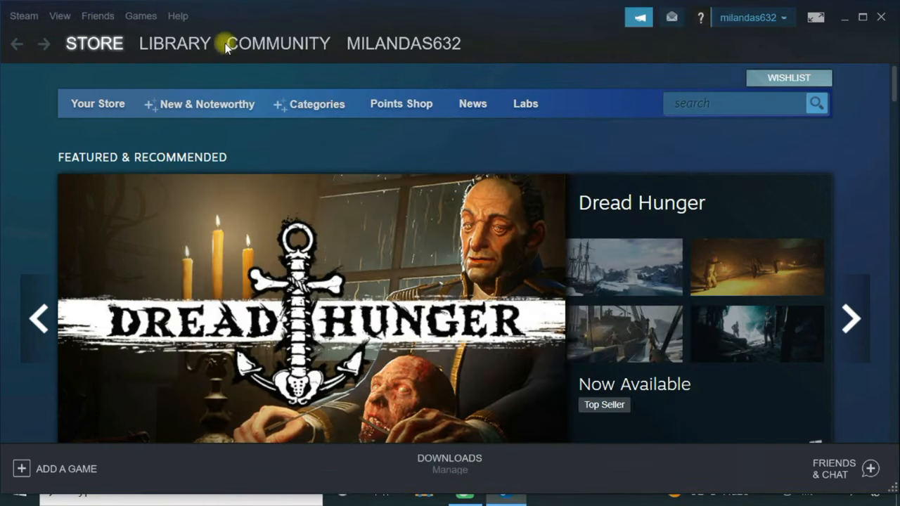
Find Counter-Strike: Global Offensive in Recent Games and dismiss the AutoPlay notification.
left_click(174, 43)
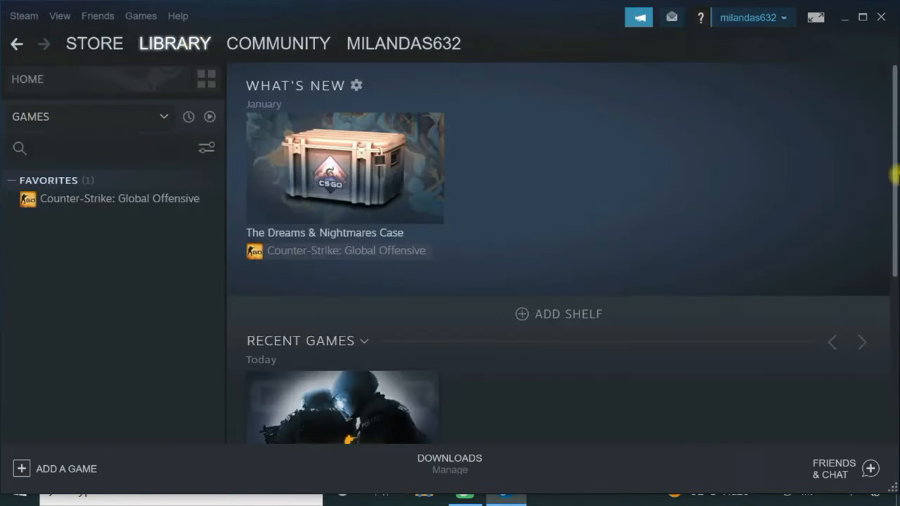
scroll("down", 3)
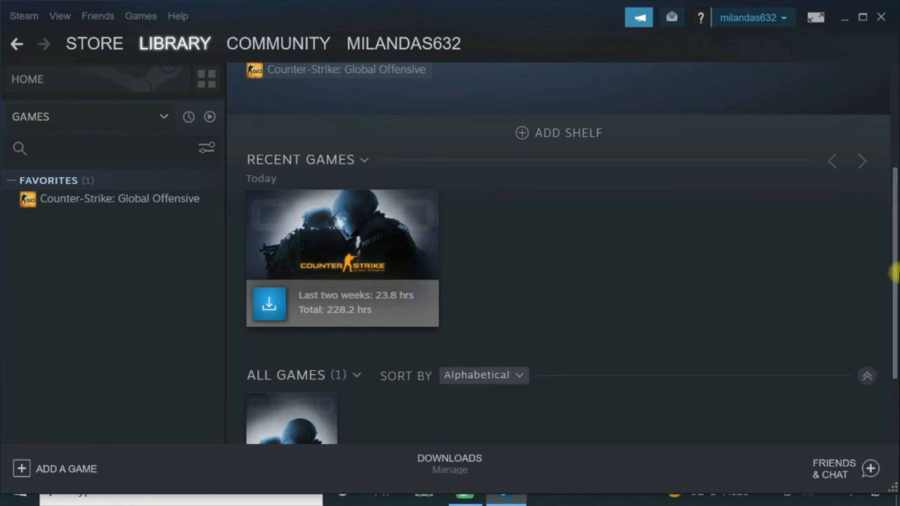
mouse_move(274, 304)
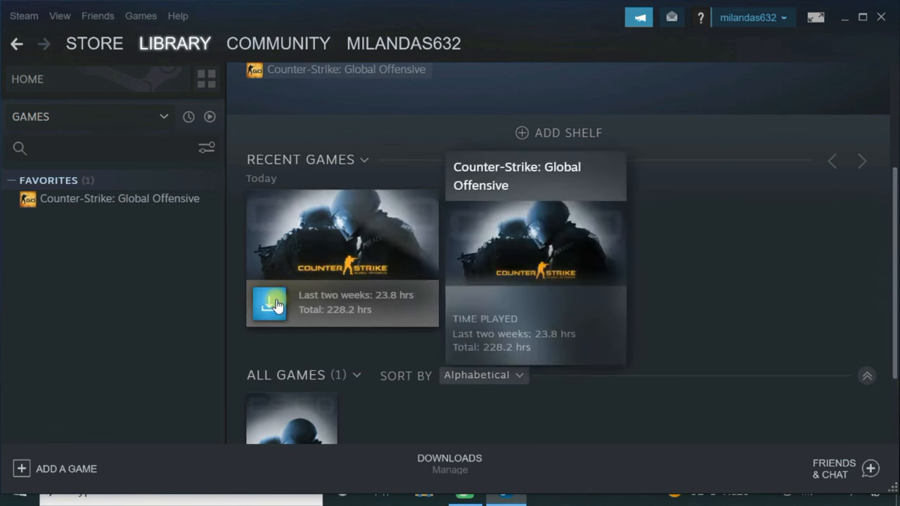
mouse_move(297, 345)
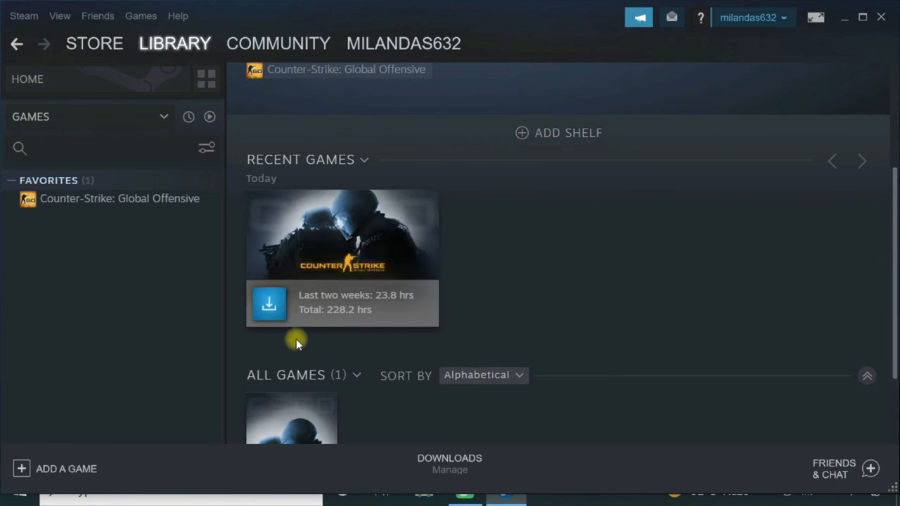
mouse_move(302, 337)
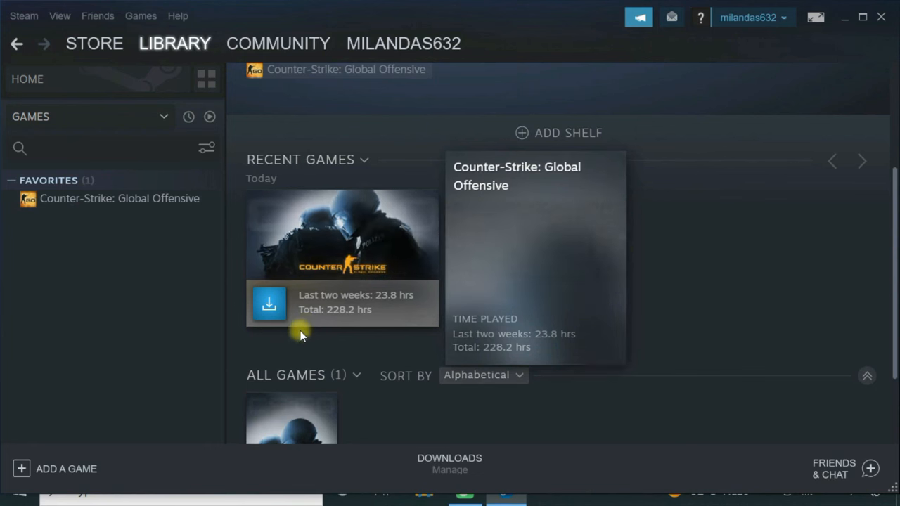
mouse_move(302, 338)
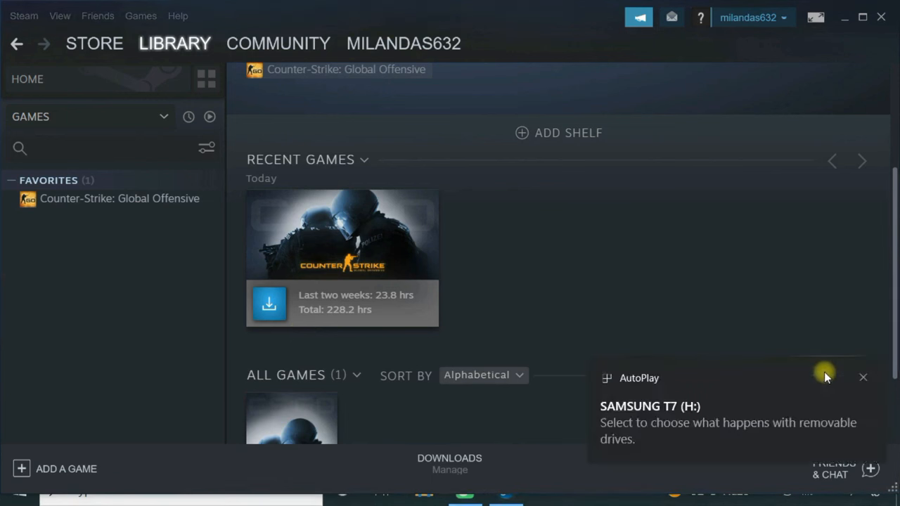
left_click(864, 377)
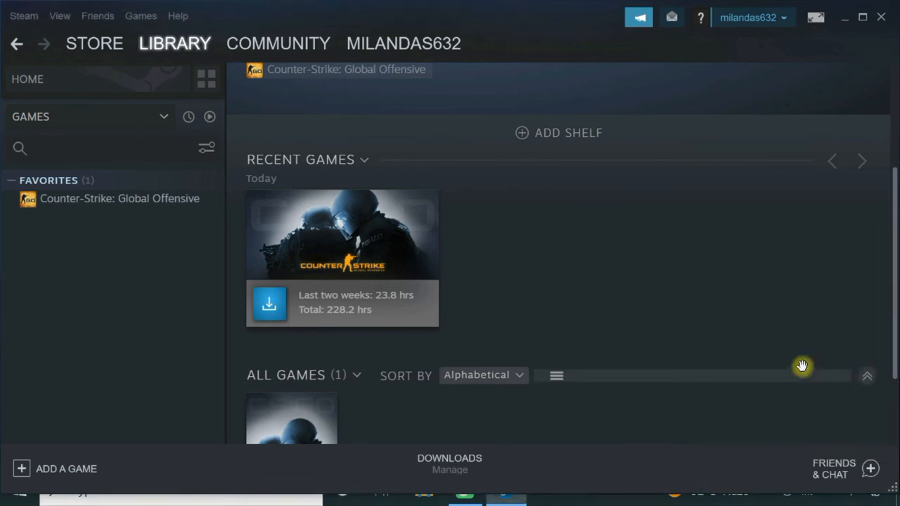
Add drive SAMSUNG T7 (H:) as a library folder in Settings > Downloads storage manager.
left_click(24, 16)
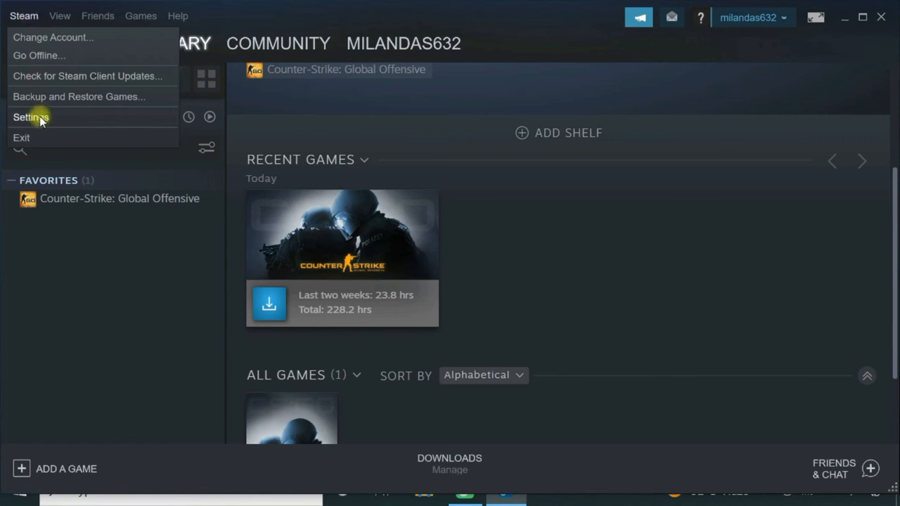
left_click(31, 117)
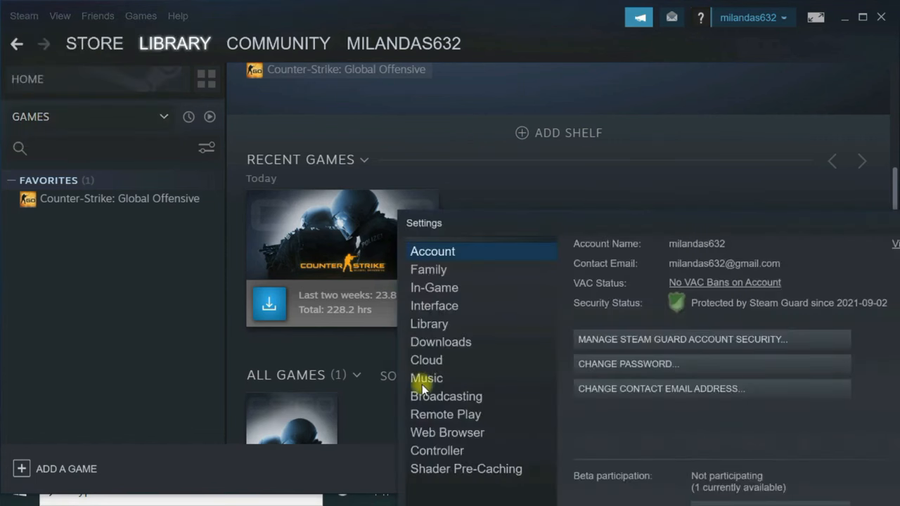
left_click(440, 342)
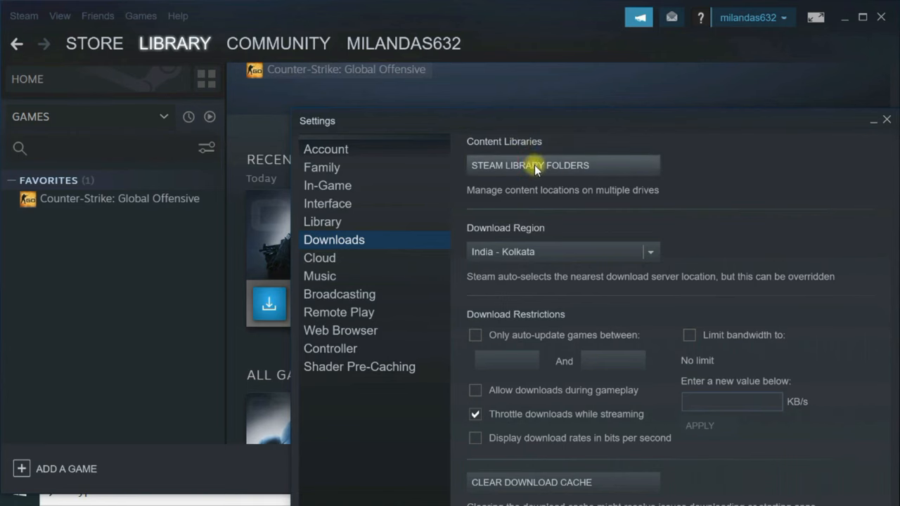
left_click(536, 164)
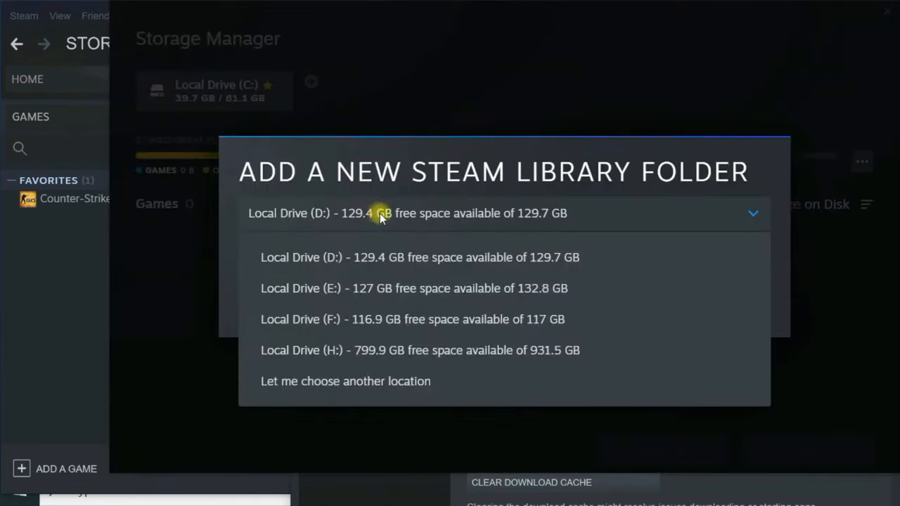
mouse_move(356, 355)
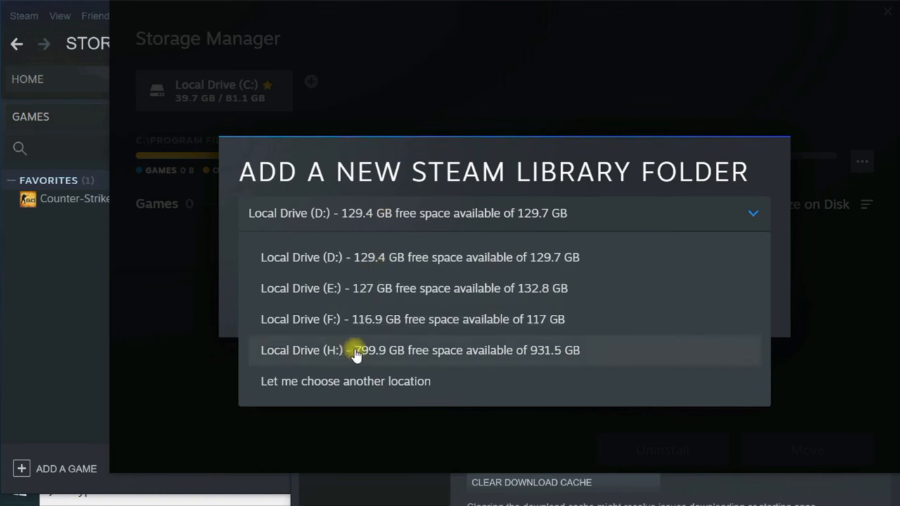
left_click(357, 350)
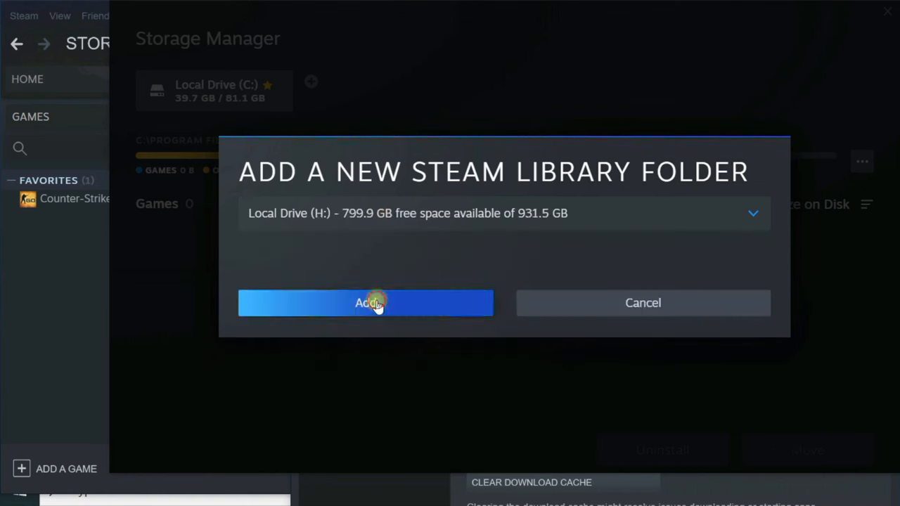
left_click(366, 303)
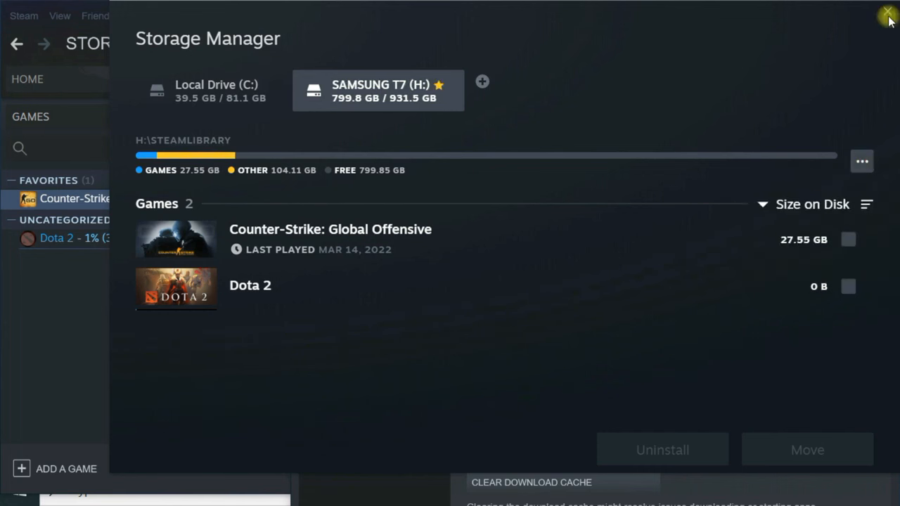
left_click(880, 12)
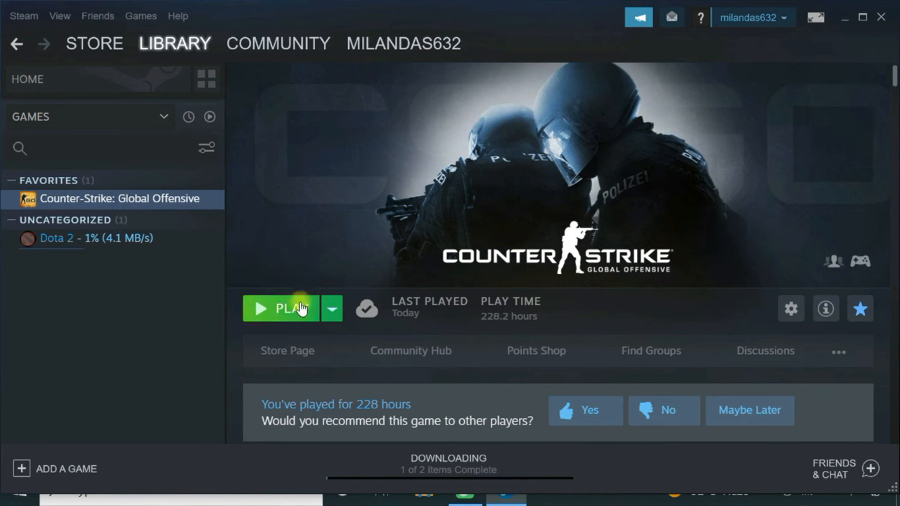
Launch CS:GO from the external drive and close the R.I.P.tide news popup.
left_click(291, 308)
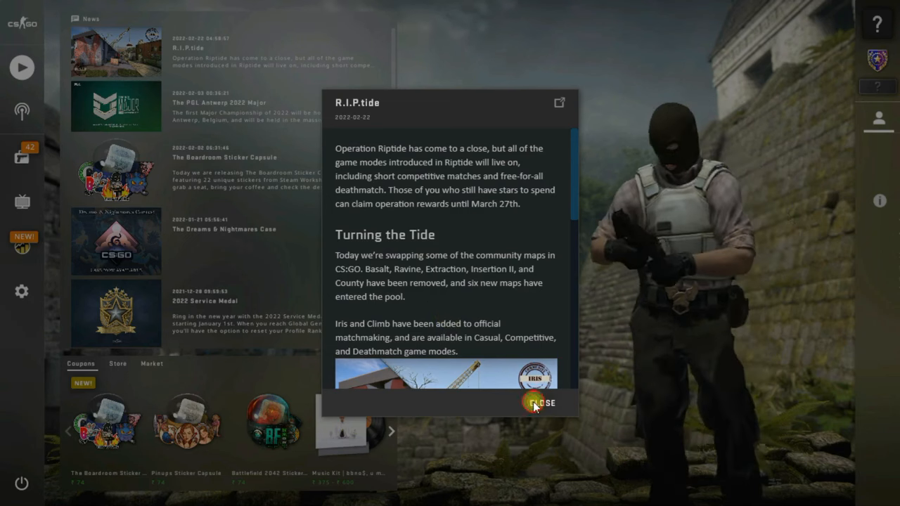
left_click(538, 404)
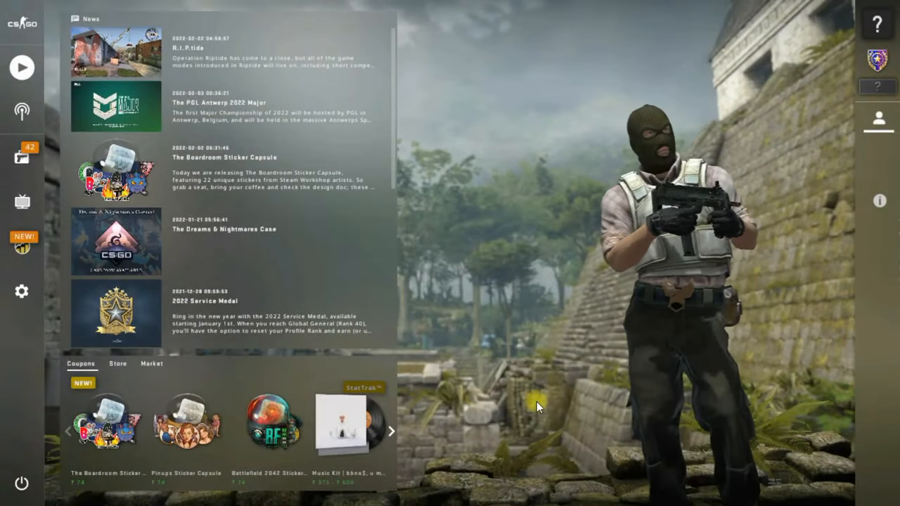